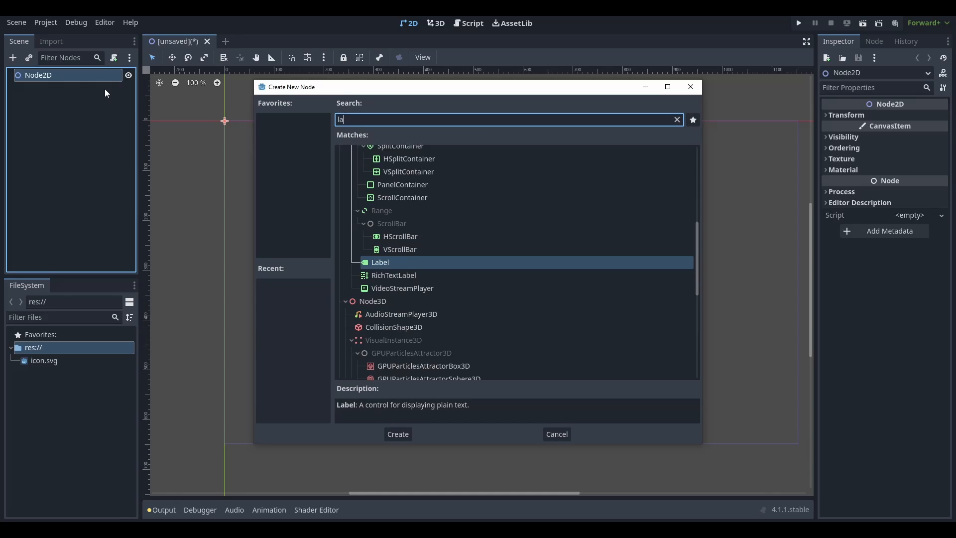
Add a Label under Node2D that displays the text 'ads fsdf asf'
{"action": "left_click", "coordinate": [397, 433]}
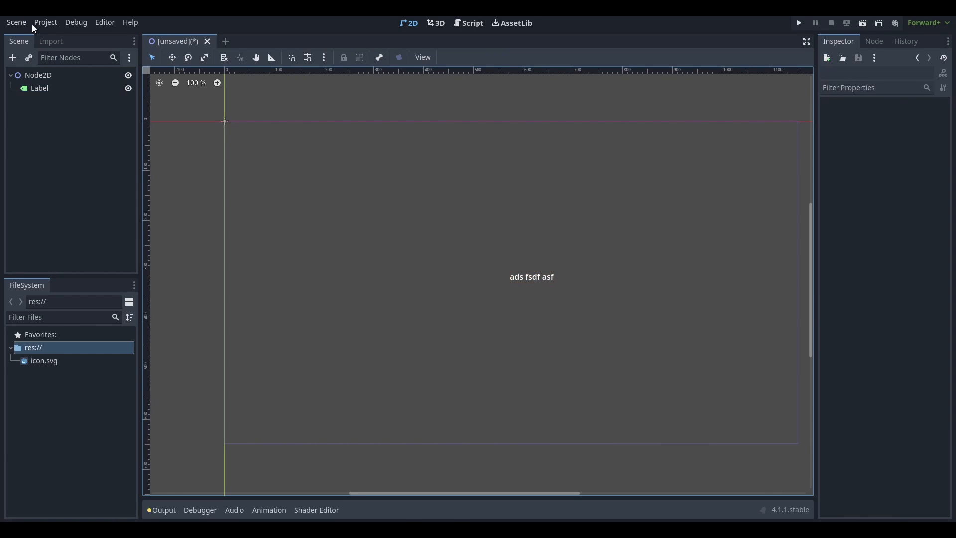
{"action": "mouse_move", "coordinate": [699, 356]}
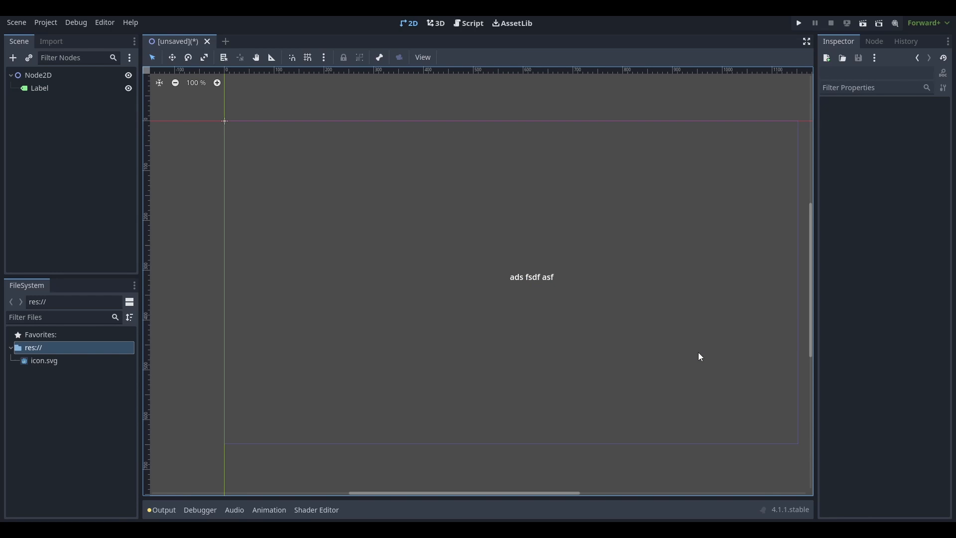
{"action": "mouse_move", "coordinate": [140, 79]}
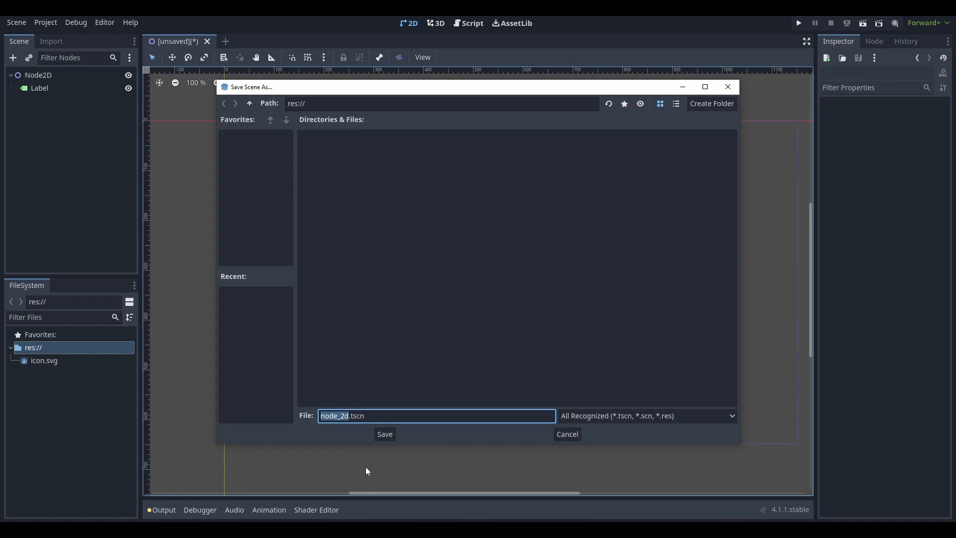
Save the scene as node_2d.tscn and make it the project's main scene
{"action": "left_click", "coordinate": [383, 433]}
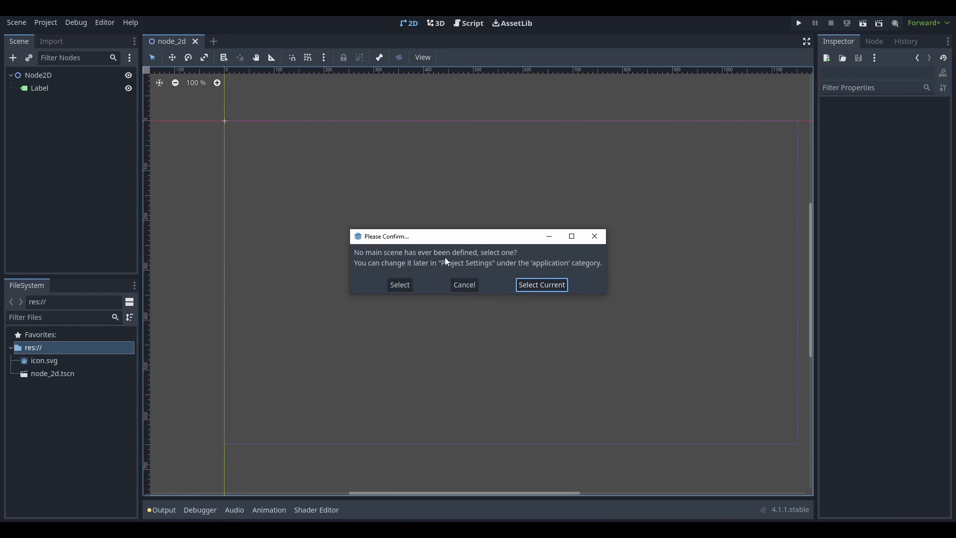
{"action": "left_click", "coordinate": [539, 284]}
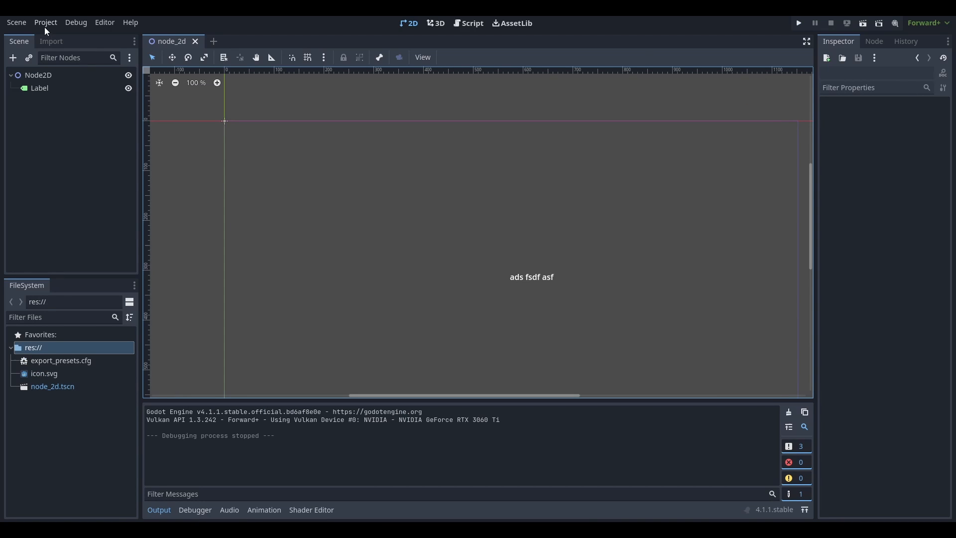
Add an Android export preset from Project > Export
{"action": "left_click", "coordinate": [44, 23]}
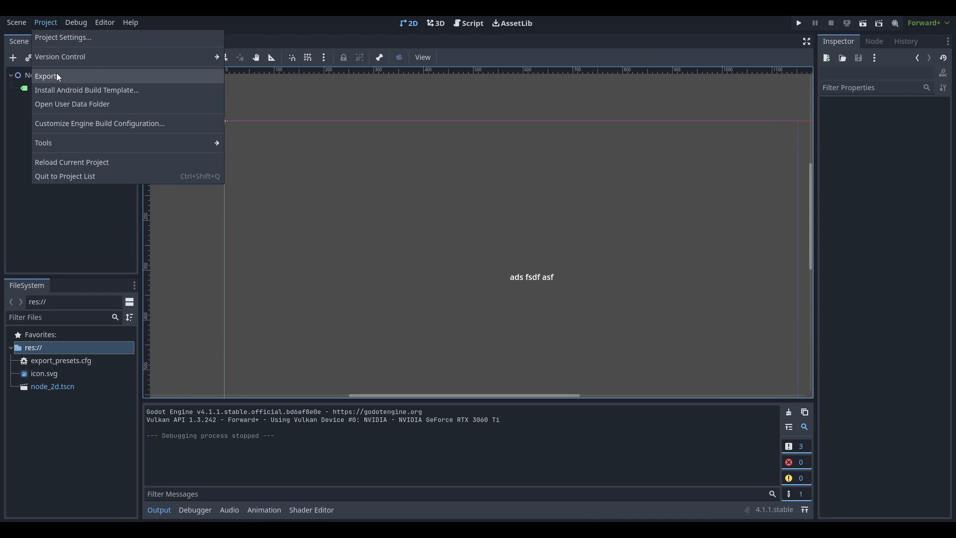
{"action": "left_click", "coordinate": [46, 75]}
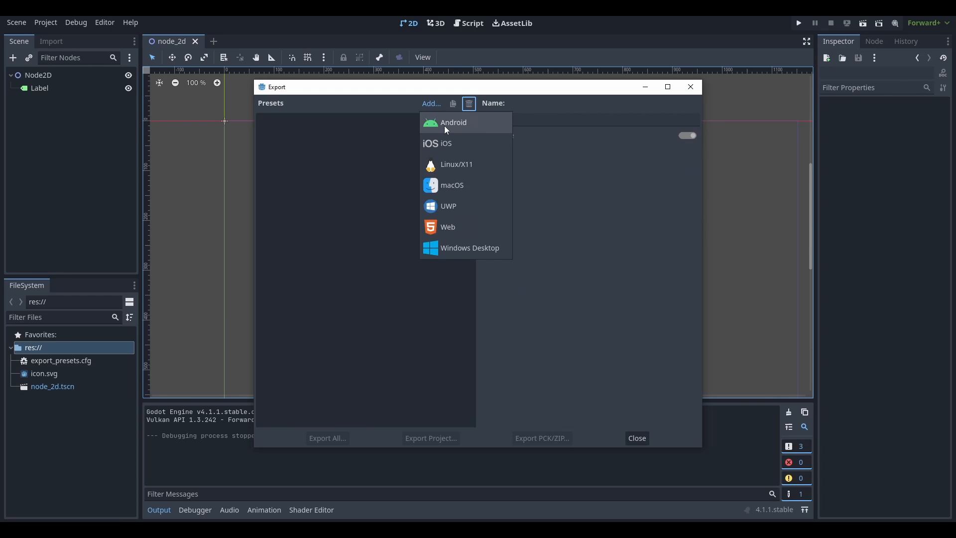
{"action": "left_click", "coordinate": [453, 121]}
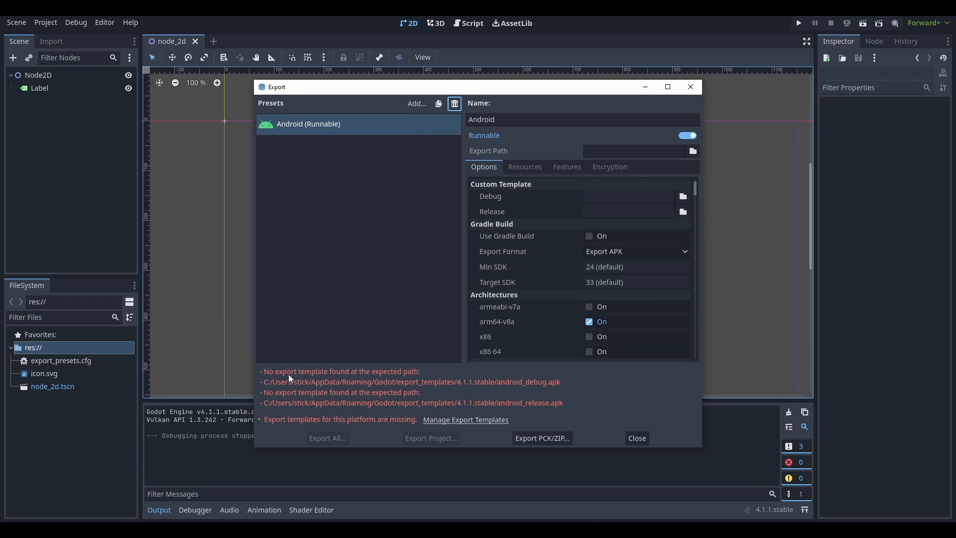
{"action": "mouse_move", "coordinate": [421, 384]}
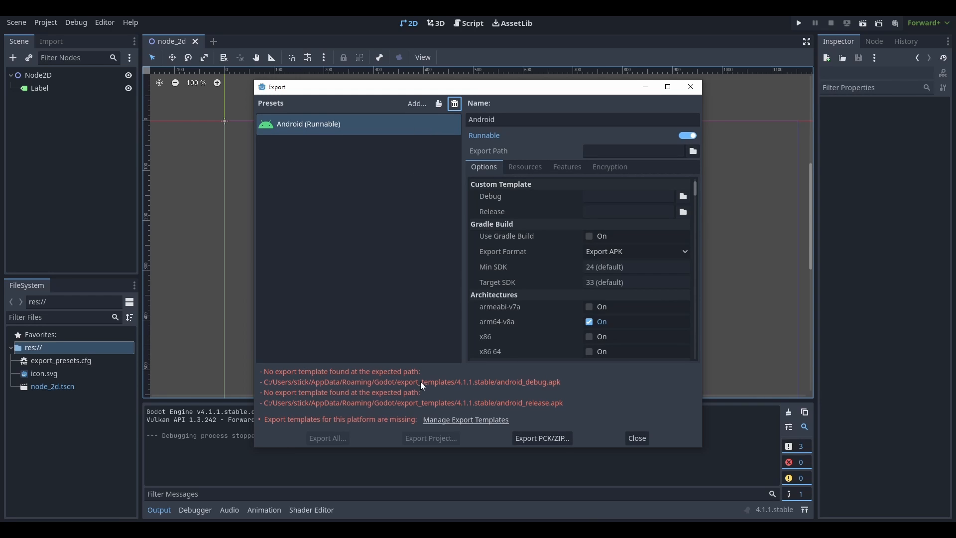
{"action": "mouse_move", "coordinate": [323, 376]}
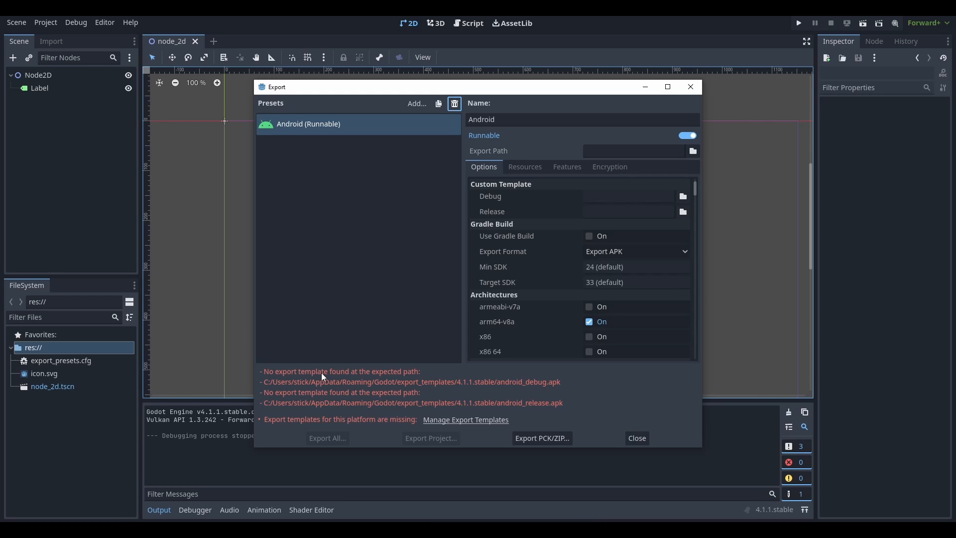
Start downloading the 4.1.1 export templates, then close the template manager
{"action": "left_click", "coordinate": [464, 419]}
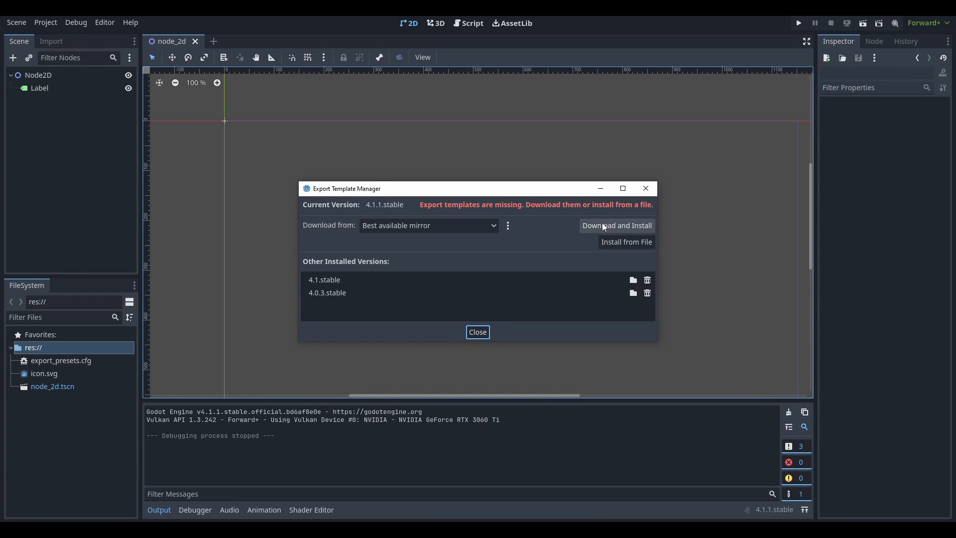
{"action": "left_click", "coordinate": [617, 225]}
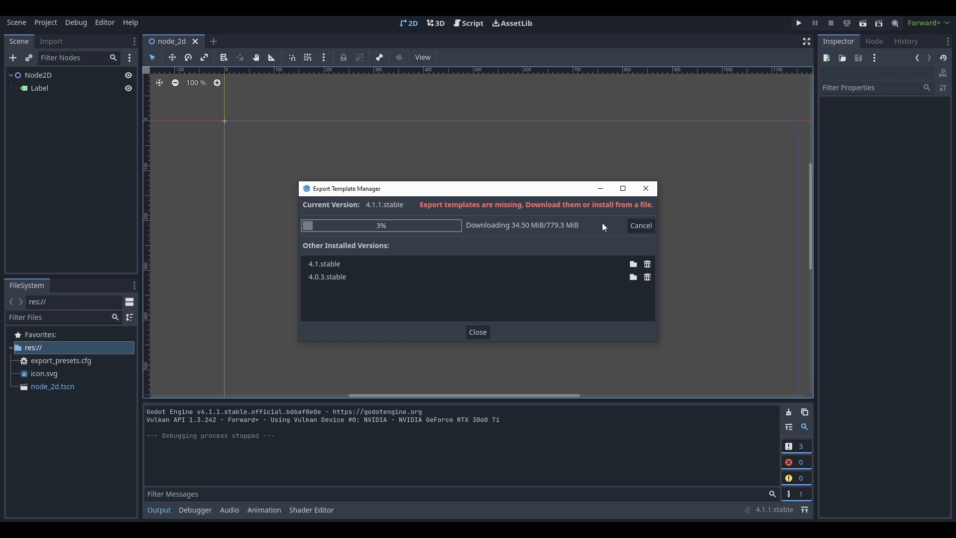
{"action": "left_click", "coordinate": [477, 332]}
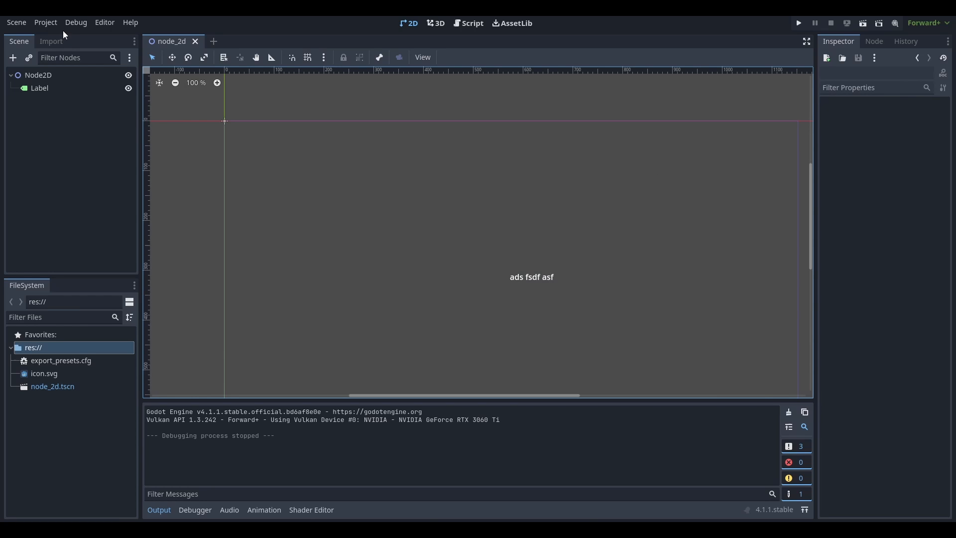
Reopen the export window and review the Android preset's options list
{"action": "left_click", "coordinate": [45, 23]}
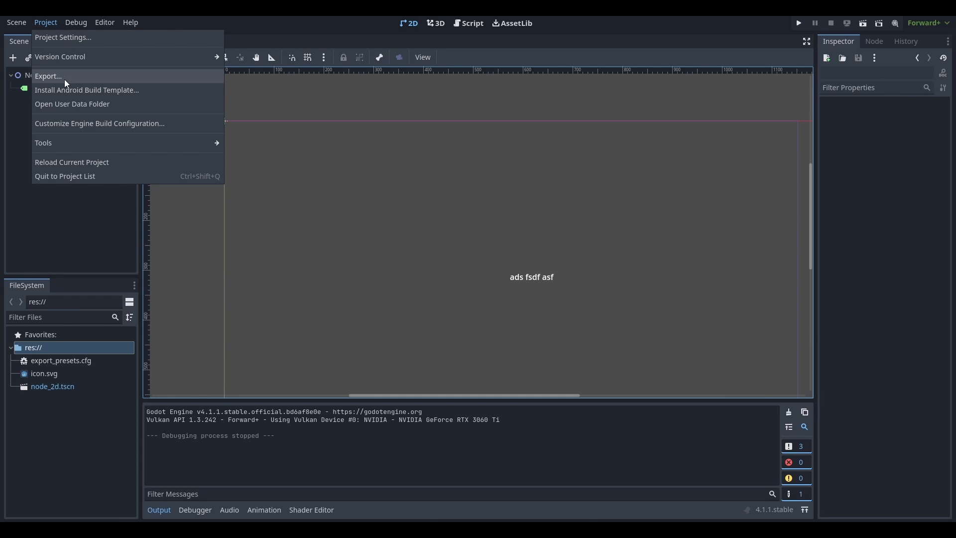
{"action": "left_click", "coordinate": [48, 75]}
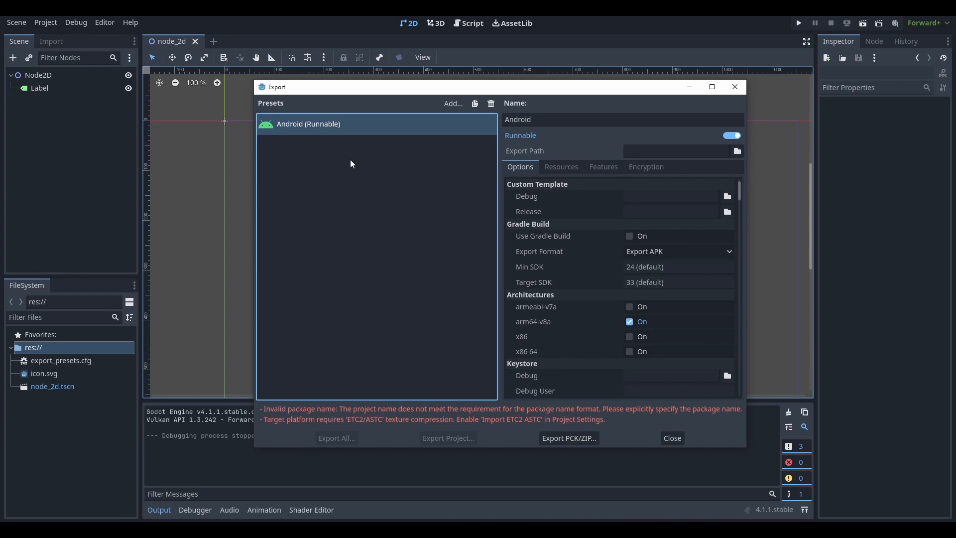
{"action": "mouse_move", "coordinate": [603, 281]}
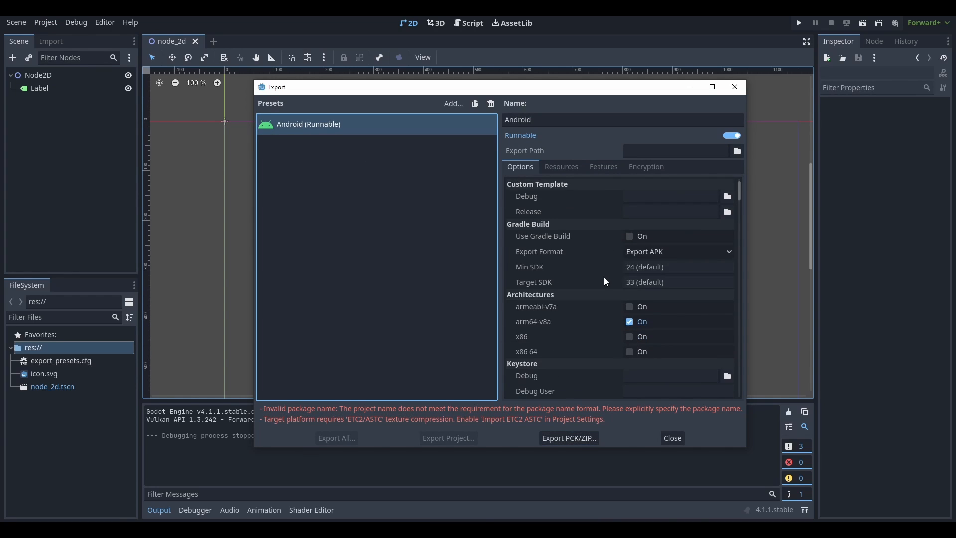
{"action": "mouse_move", "coordinate": [594, 282]}
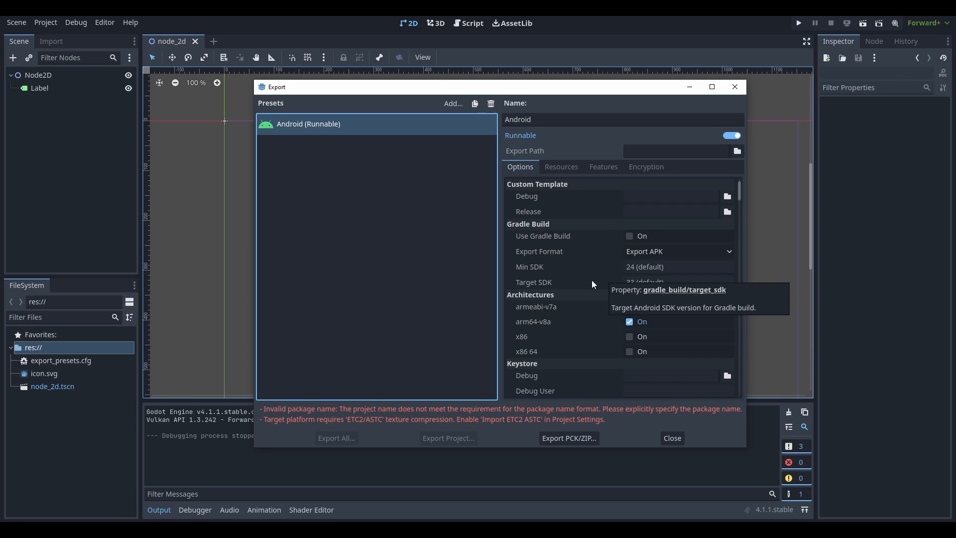
{"action": "mouse_move", "coordinate": [498, 209]}
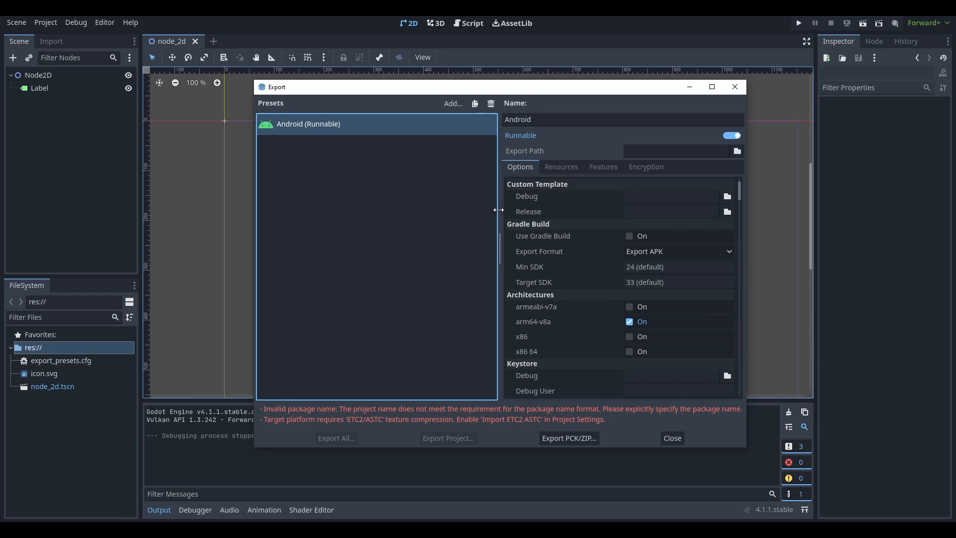
{"action": "scroll", "scroll_direction": "down", "scroll_amount": 3}
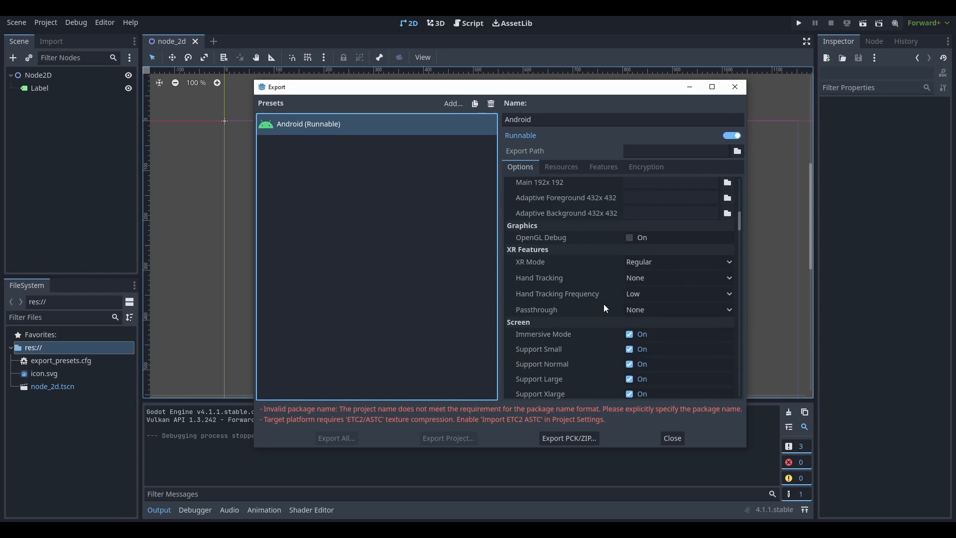
{"action": "scroll", "scroll_direction": "down", "scroll_amount": 3}
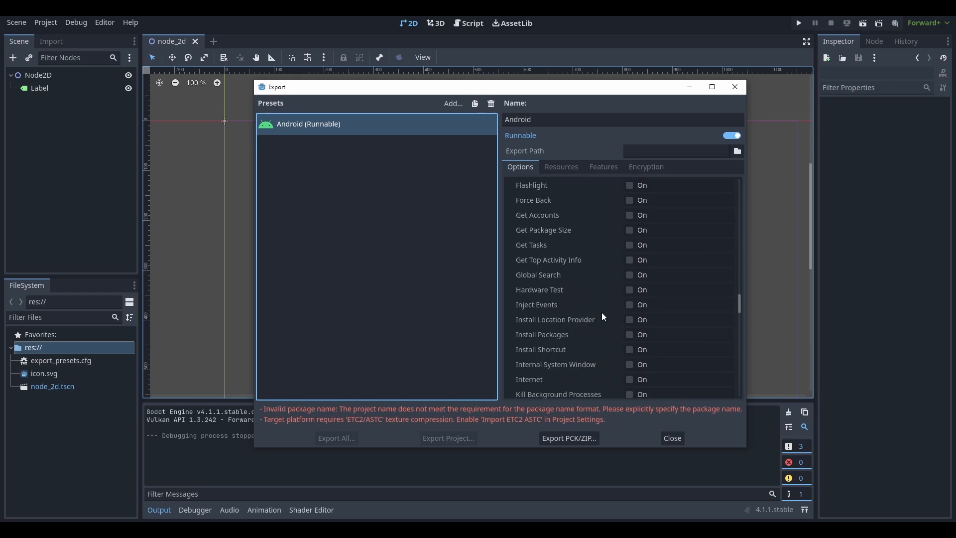
{"action": "scroll", "scroll_direction": "up", "scroll_amount": 3}
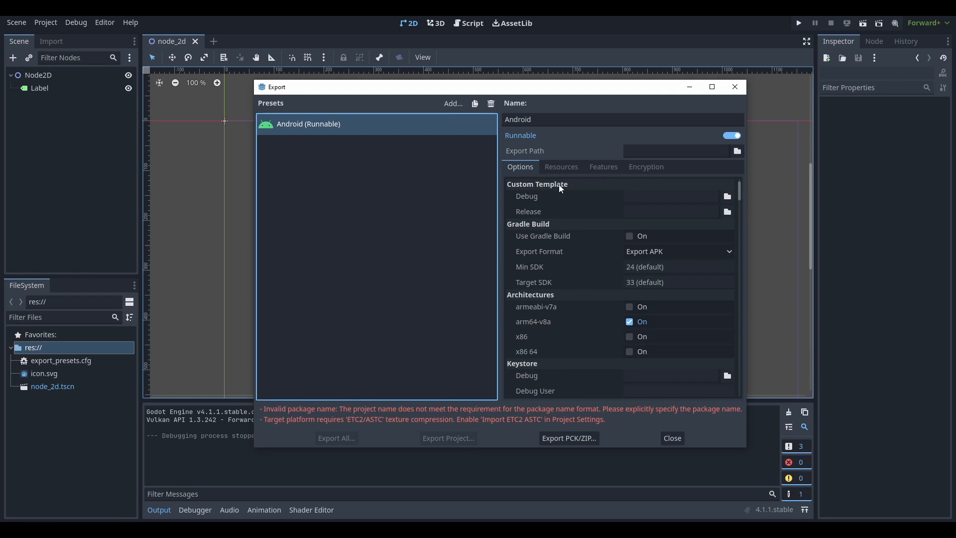
{"action": "mouse_move", "coordinate": [538, 227]}
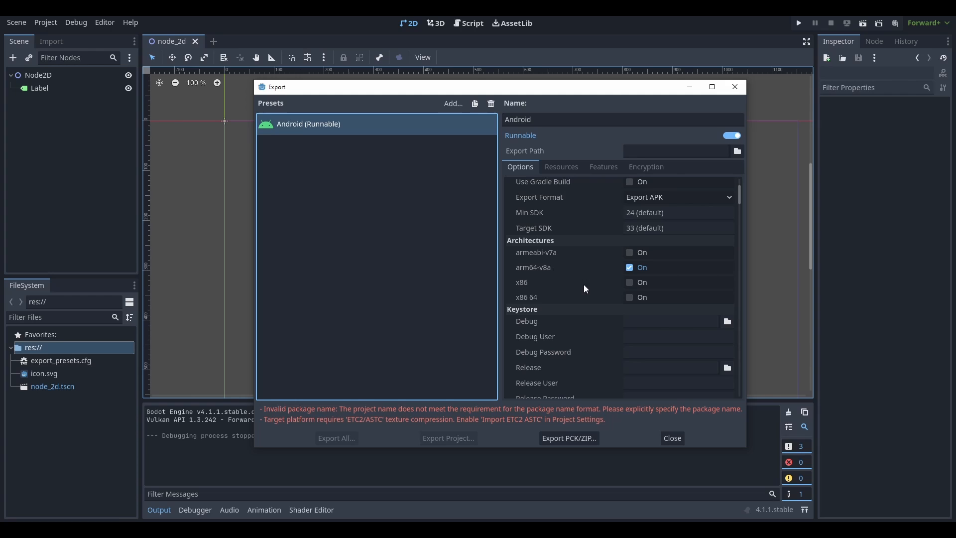
Enable armeabi-v7a for the Android preset and scroll down to the Package section
{"action": "left_click", "coordinate": [629, 253]}
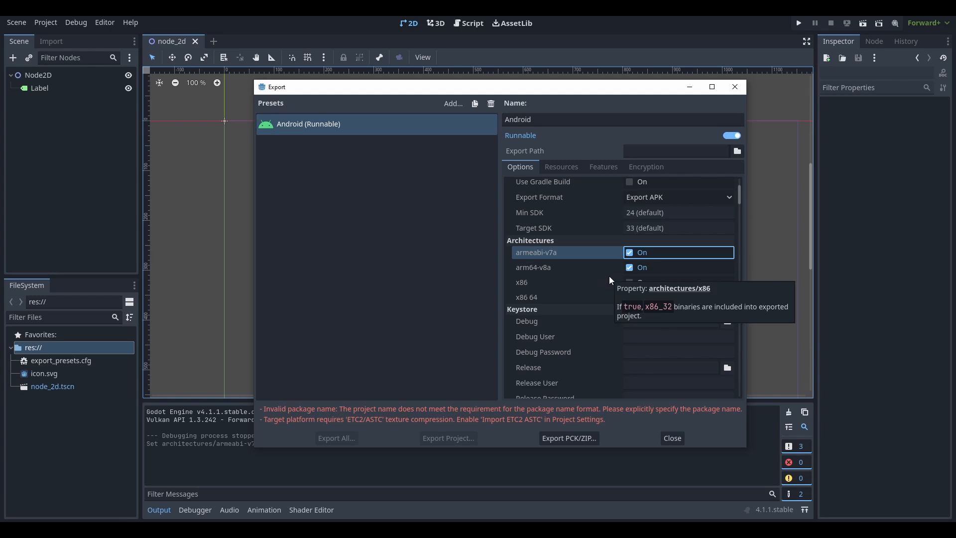
{"action": "mouse_move", "coordinate": [538, 266]}
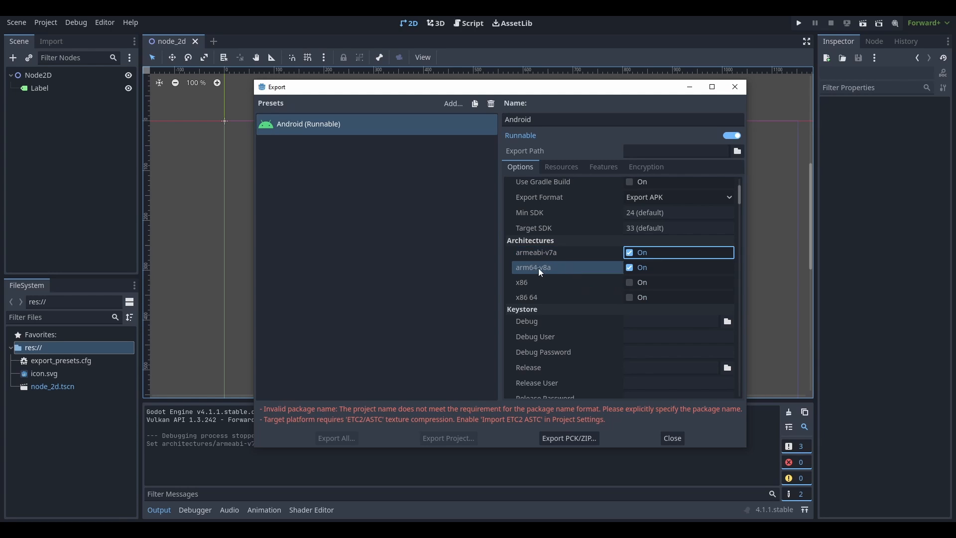
{"action": "scroll", "scroll_direction": "down", "scroll_amount": 3}
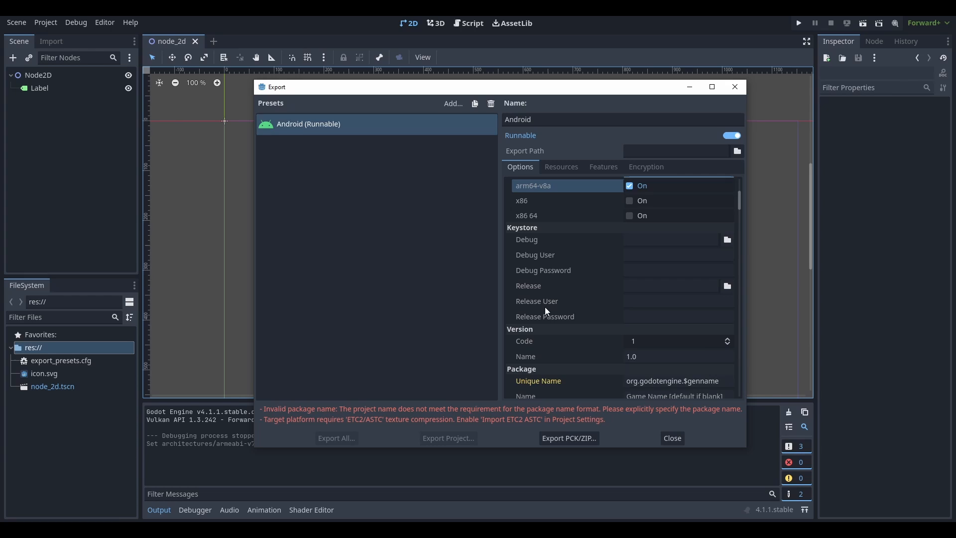
{"action": "scroll", "scroll_direction": "down", "scroll_amount": 3}
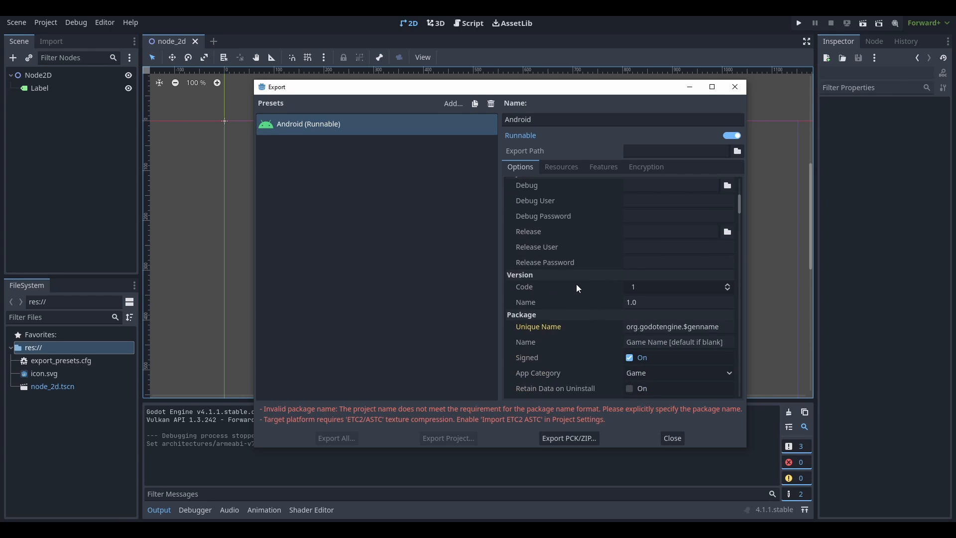
{"action": "mouse_move", "coordinate": [597, 292]}
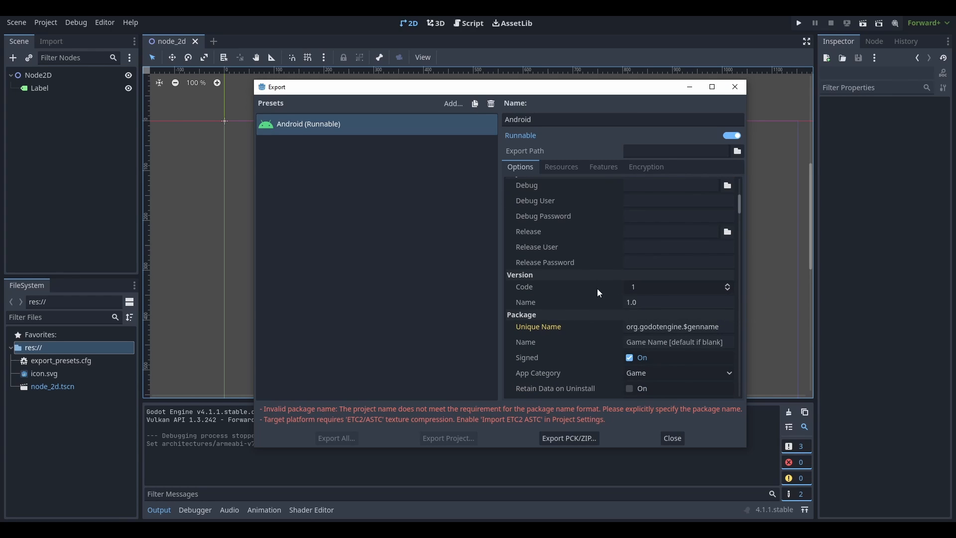
{"action": "mouse_move", "coordinate": [630, 317]}
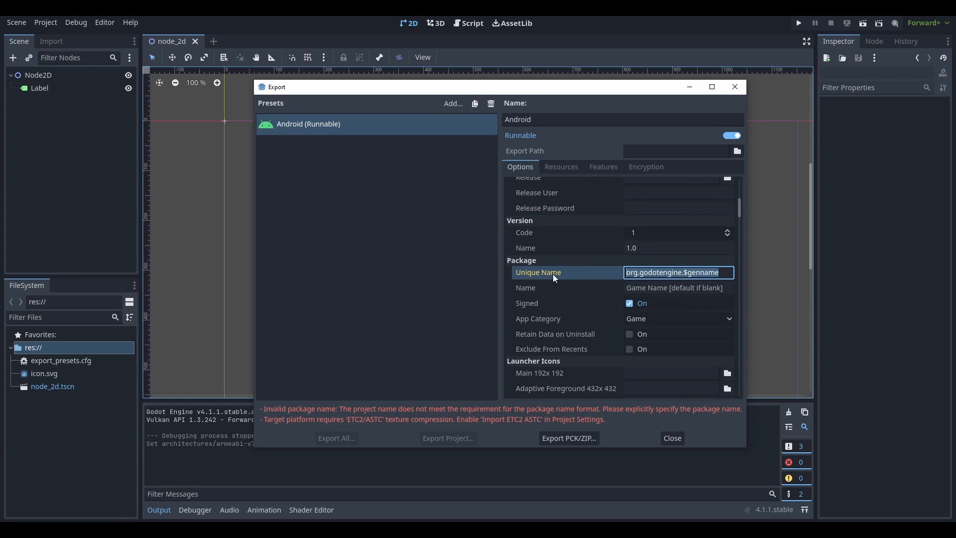
{"action": "mouse_move", "coordinate": [553, 277]}
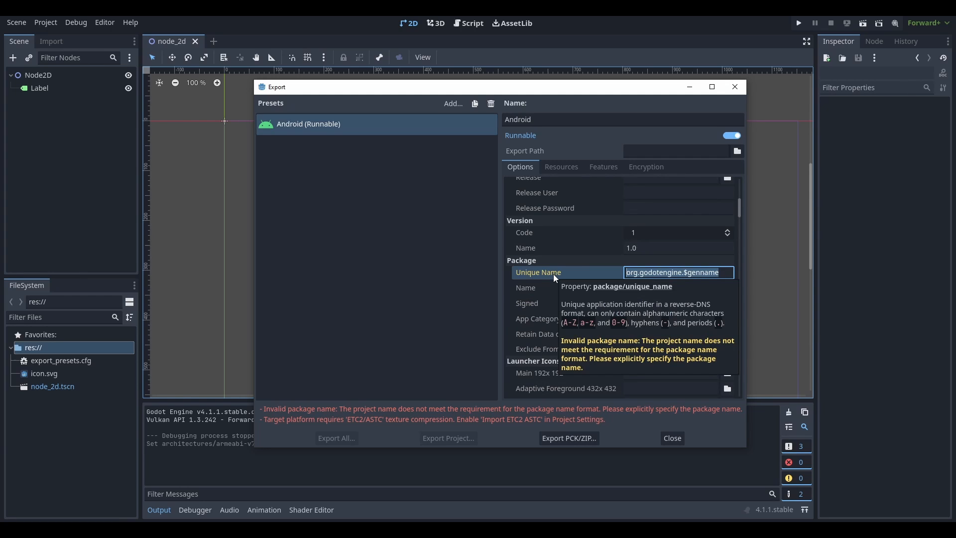
Set the unique package name to com.nadlabs.gamename and the app name to 'test export'
{"action": "type", "text": "com."}
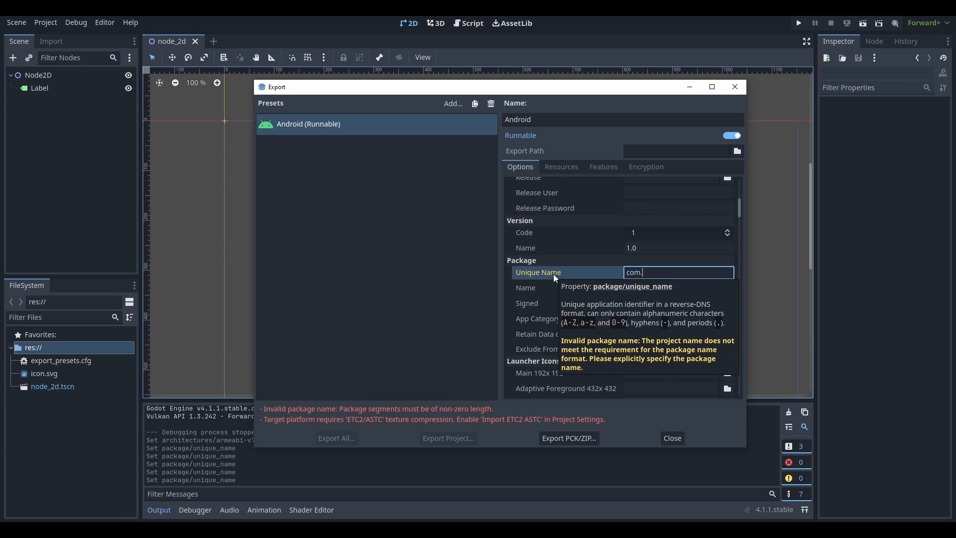
{"action": "type", "text": "nadlabs."}
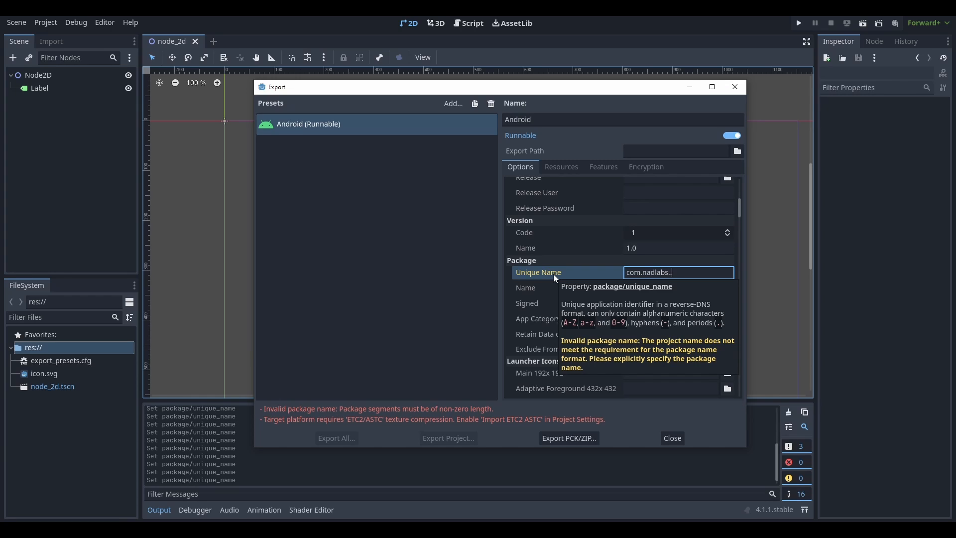
{"action": "type", "text": "gamename"}
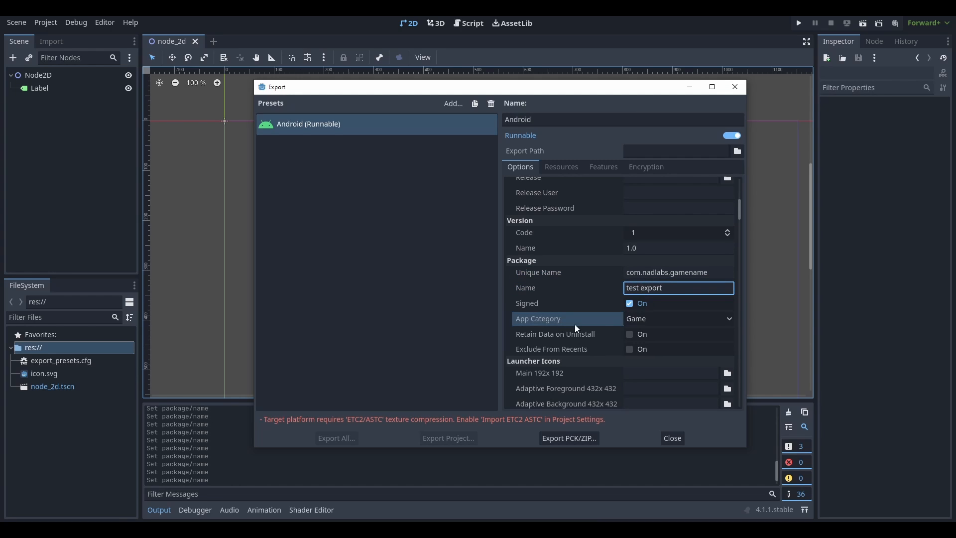
{"action": "left_click", "coordinate": [677, 318]}
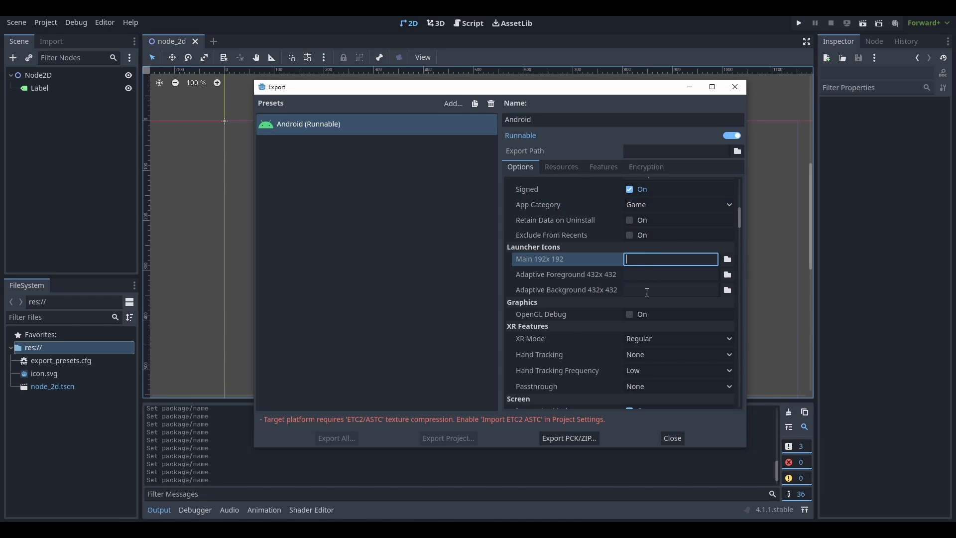
{"action": "left_click", "coordinate": [725, 259]}
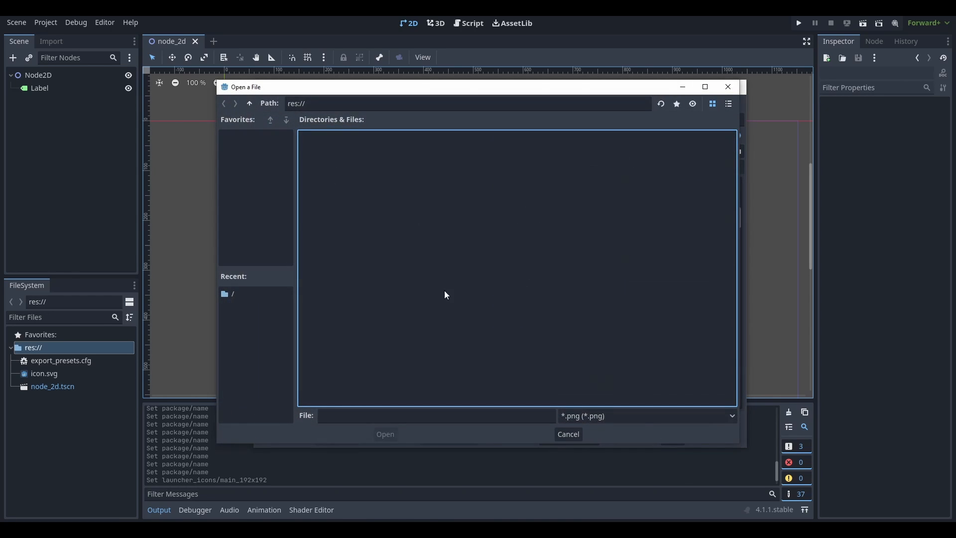
{"action": "left_click", "coordinate": [567, 433]}
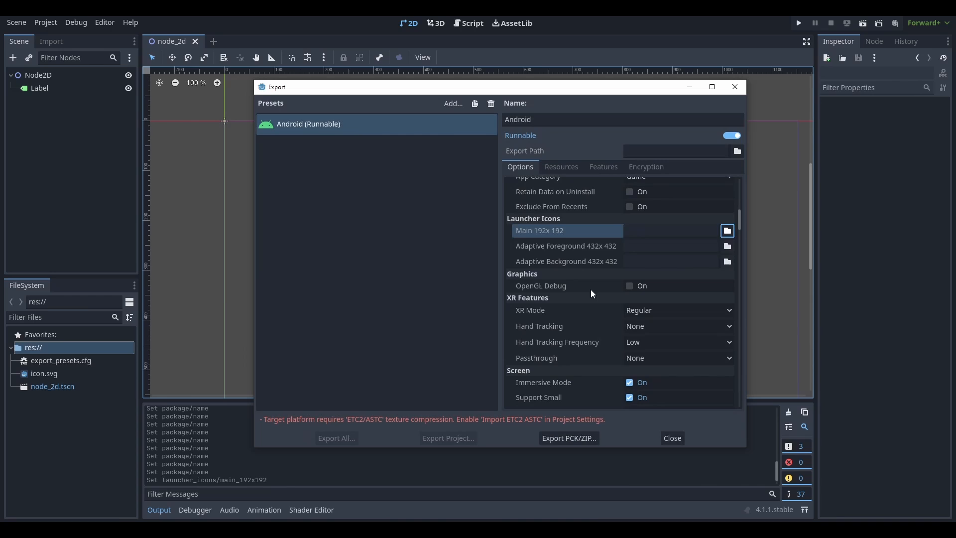
{"action": "scroll", "scroll_direction": "down", "scroll_amount": 3}
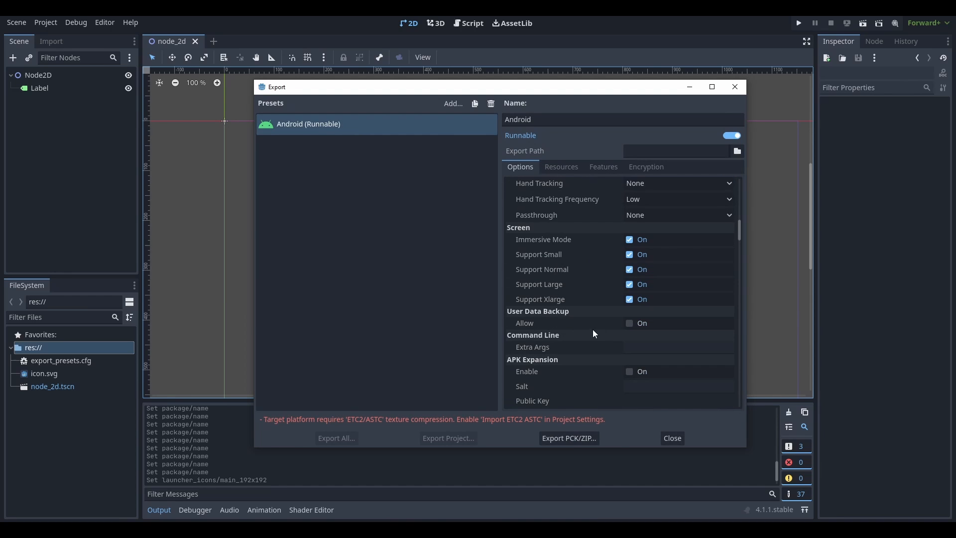
{"action": "scroll", "scroll_direction": "down", "scroll_amount": 3}
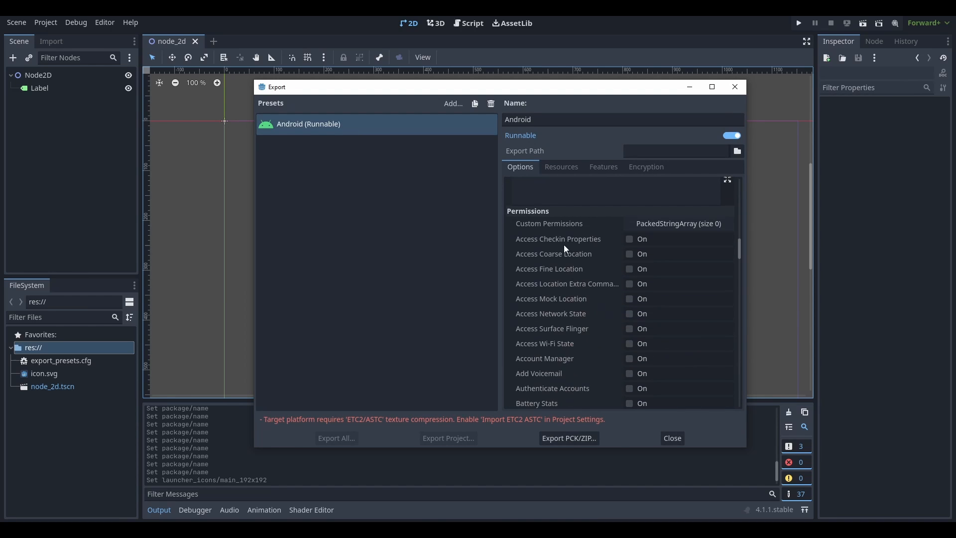
{"action": "scroll", "scroll_direction": "down", "scroll_amount": 3}
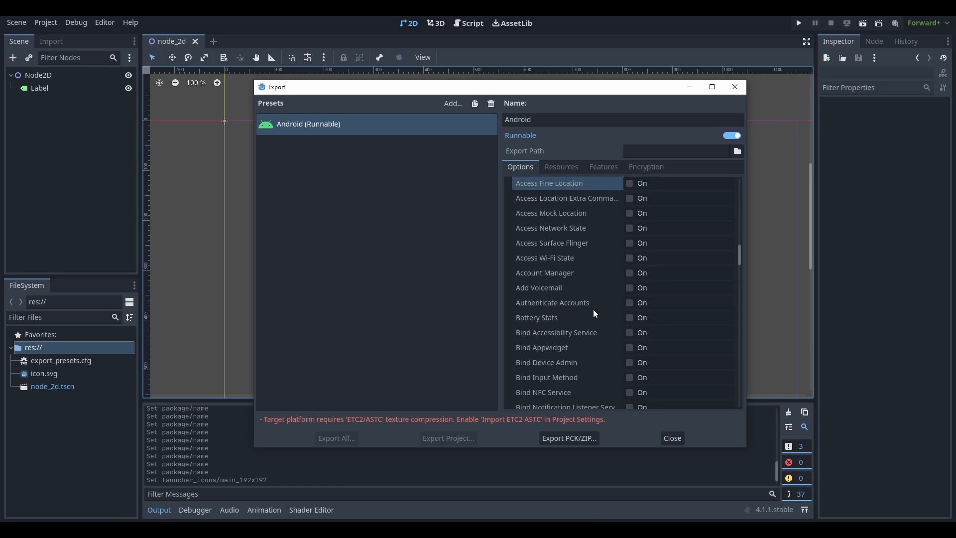
{"action": "scroll", "scroll_direction": "down", "scroll_amount": 3}
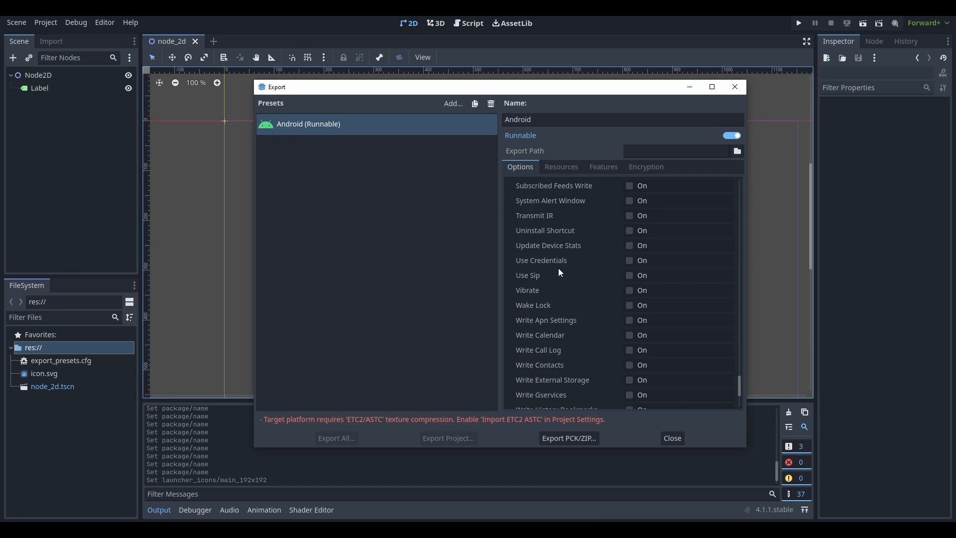
{"action": "scroll", "scroll_direction": "up", "scroll_amount": 3}
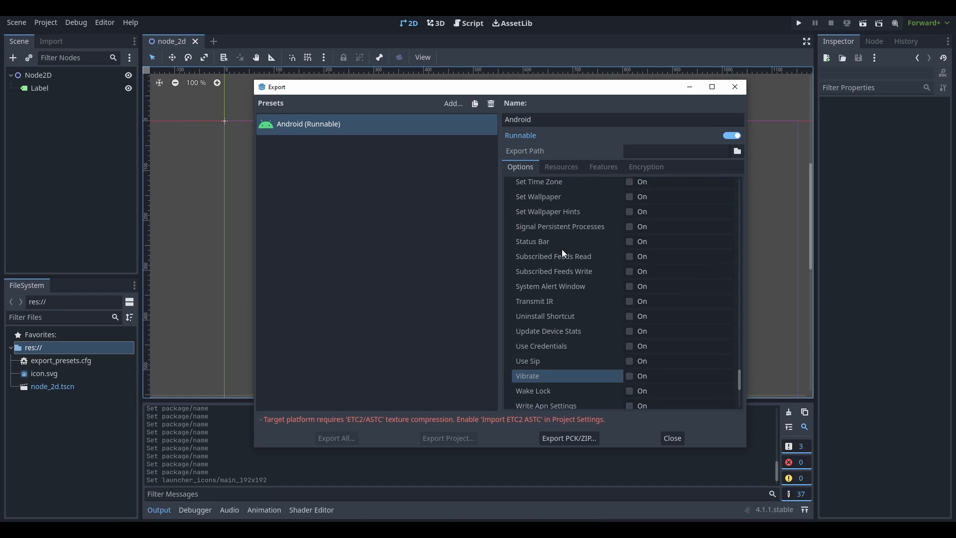
{"action": "scroll", "scroll_direction": "up", "scroll_amount": 3}
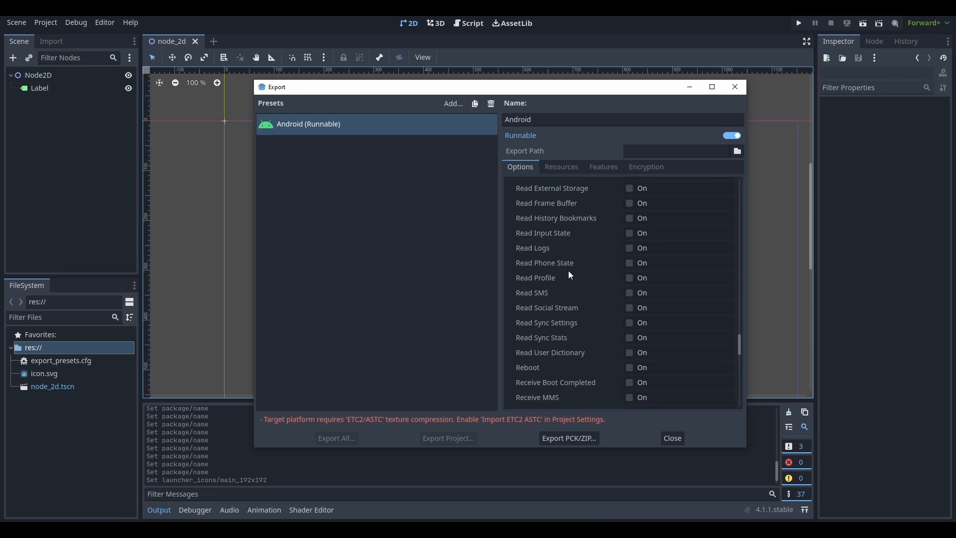
{"action": "scroll", "scroll_direction": "up", "scroll_amount": 3}
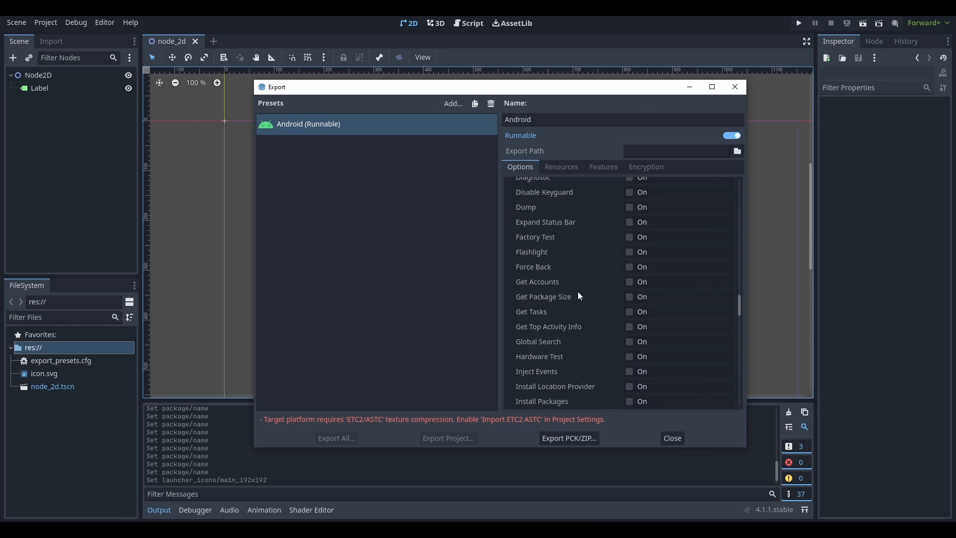
{"action": "scroll", "scroll_direction": "up", "scroll_amount": 3}
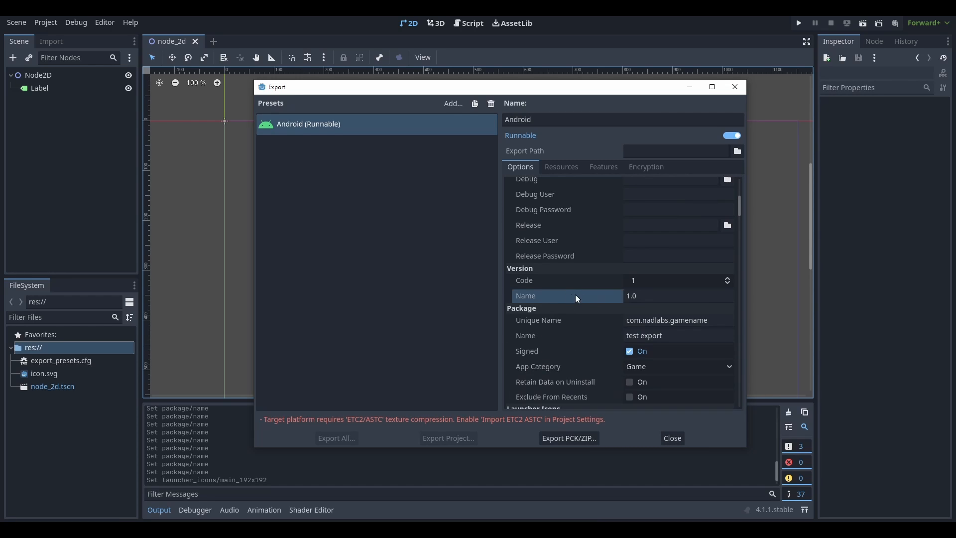
{"action": "scroll", "scroll_direction": "up", "scroll_amount": 3}
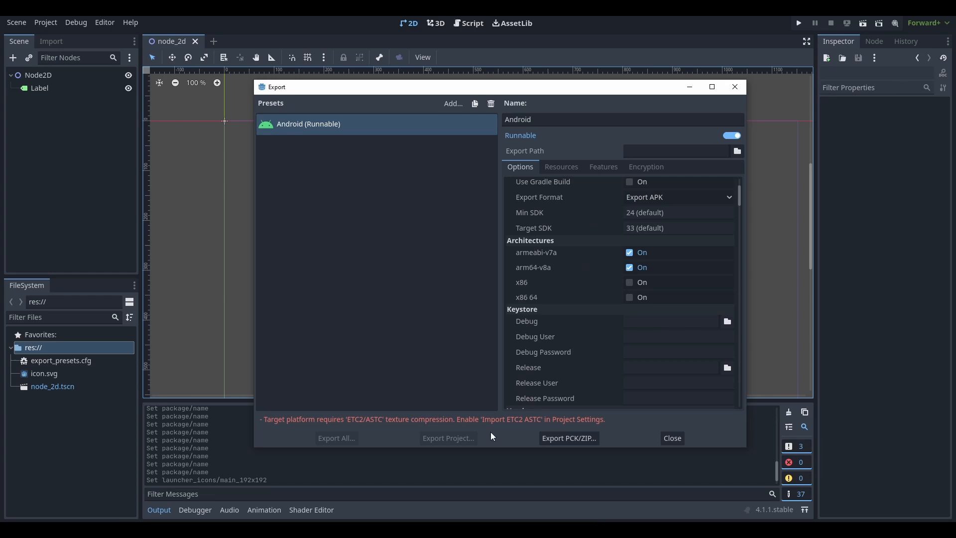
{"action": "scroll", "scroll_direction": "up", "scroll_amount": 3}
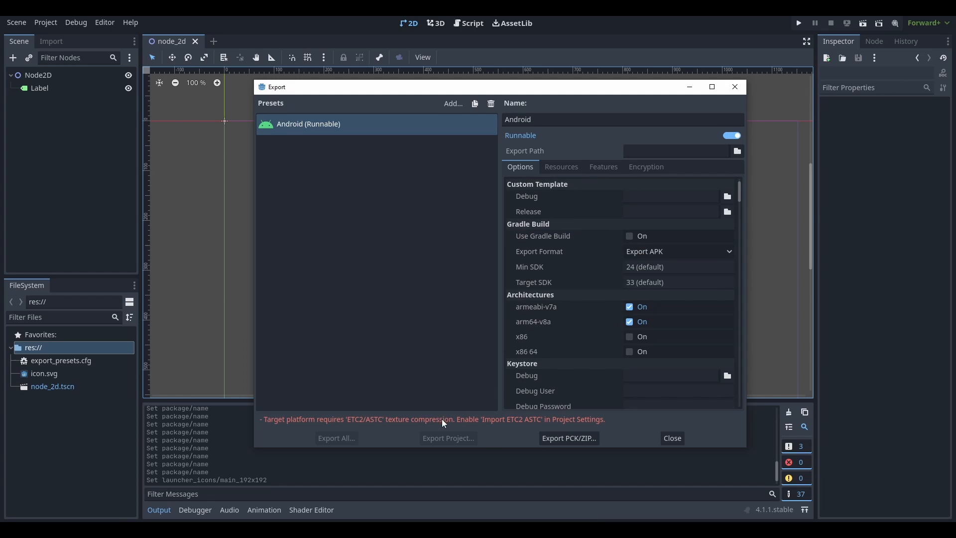
{"action": "scroll", "scroll_direction": "down", "scroll_amount": 3}
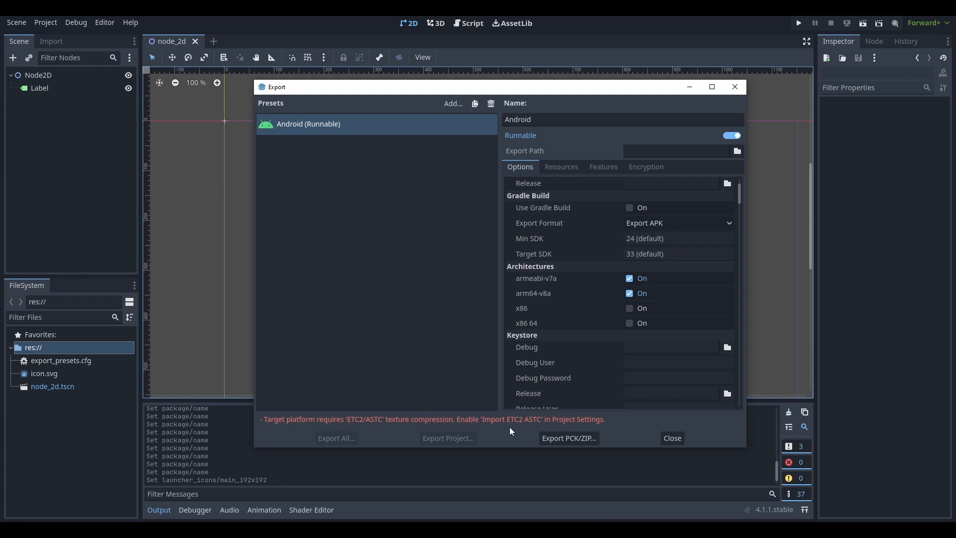
{"action": "mouse_move", "coordinate": [514, 429]}
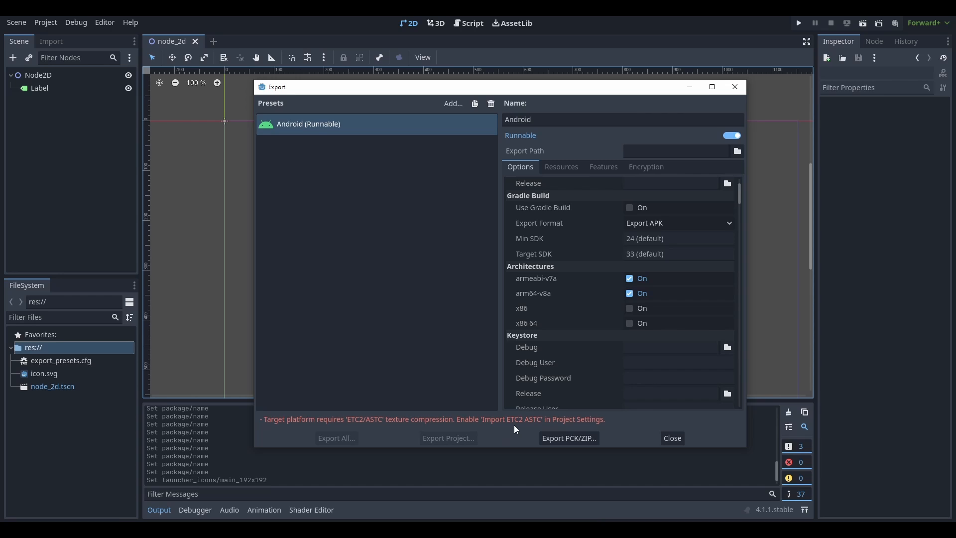
Enable Import ETC2 ASTC in Project Settings and restart the editor
{"action": "left_click", "coordinate": [671, 438]}
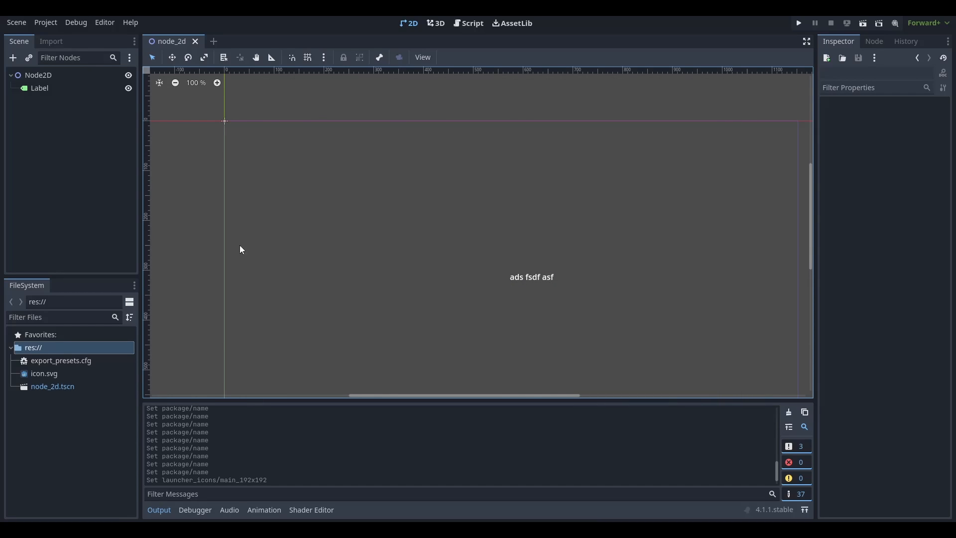
{"action": "left_click", "coordinate": [16, 23]}
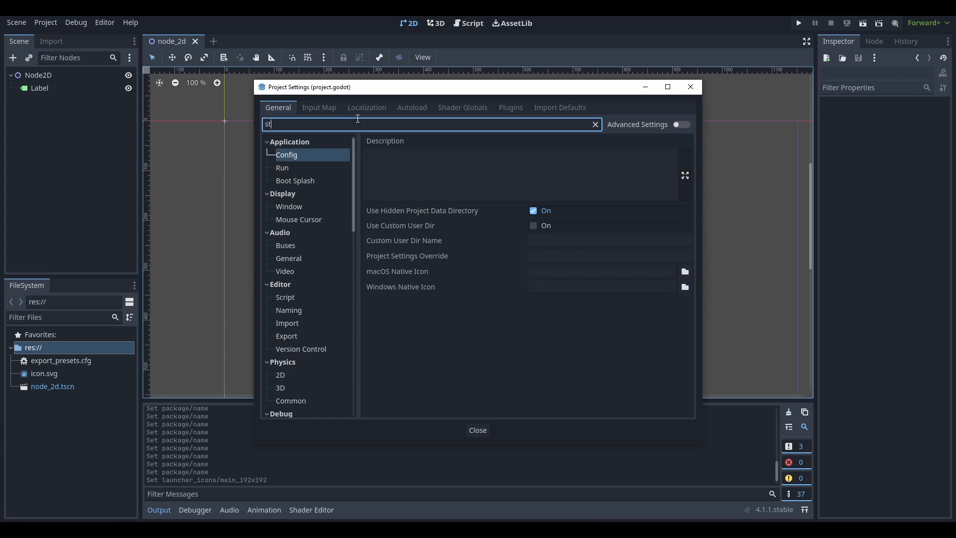
{"action": "type", "text": "etc2"}
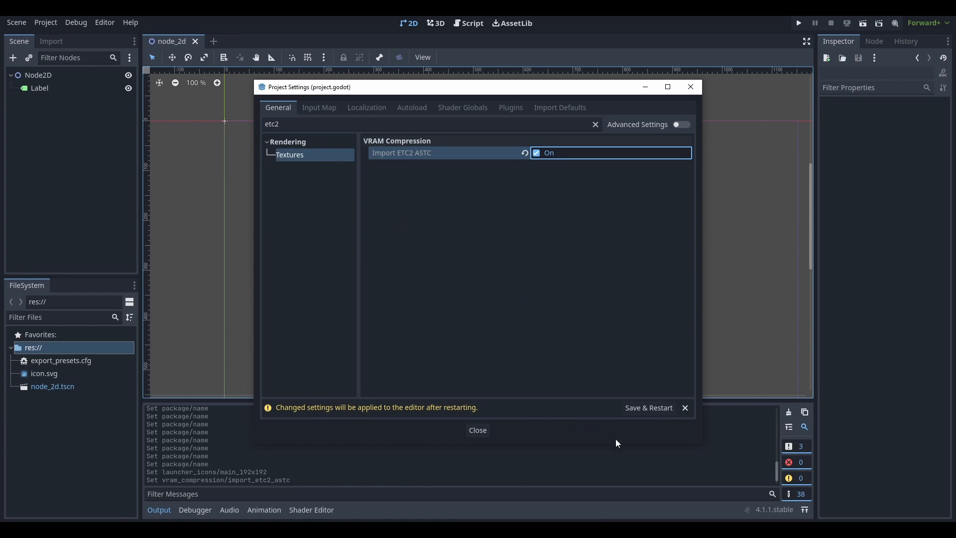
{"action": "left_click", "coordinate": [45, 23]}
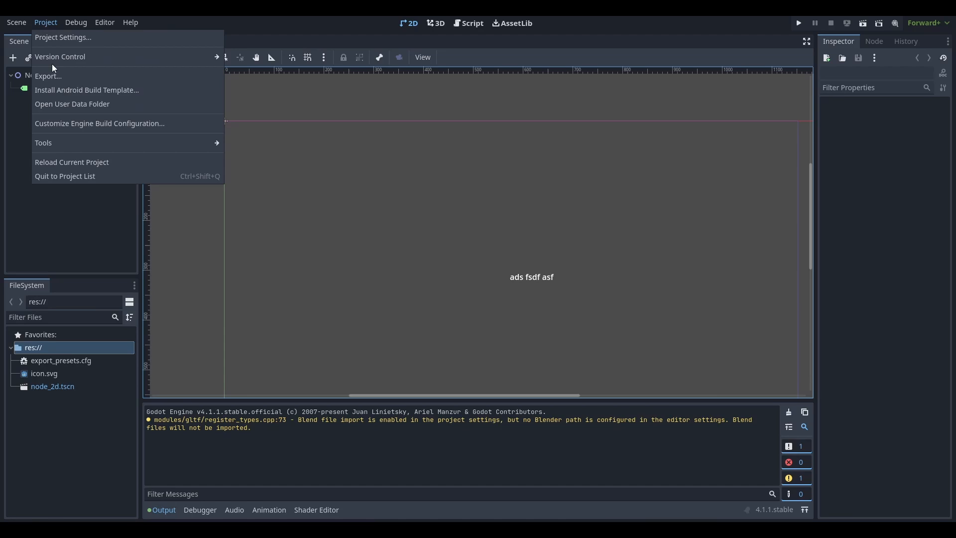
Export a debug Android APK, then dismiss the missing-keystore failure report
{"action": "left_click", "coordinate": [47, 76]}
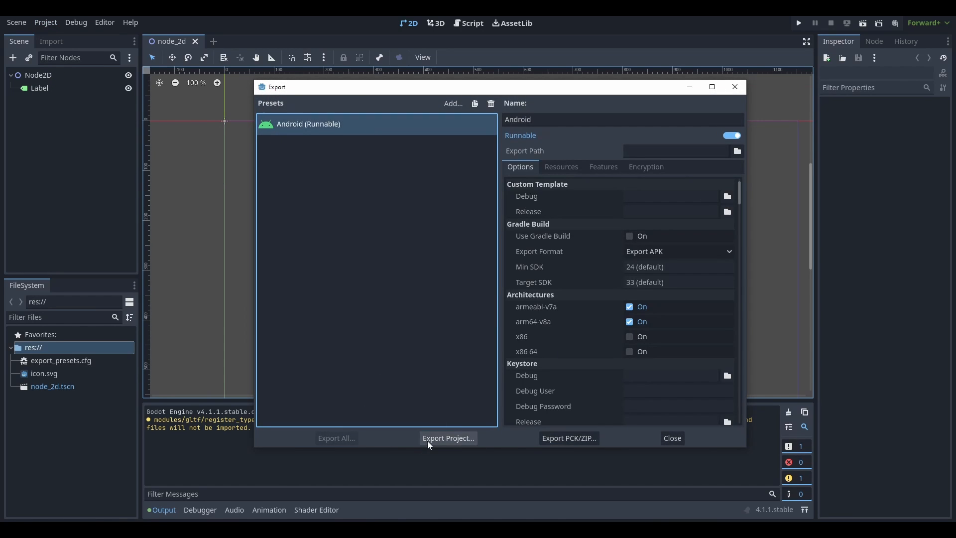
{"action": "left_click", "coordinate": [448, 437]}
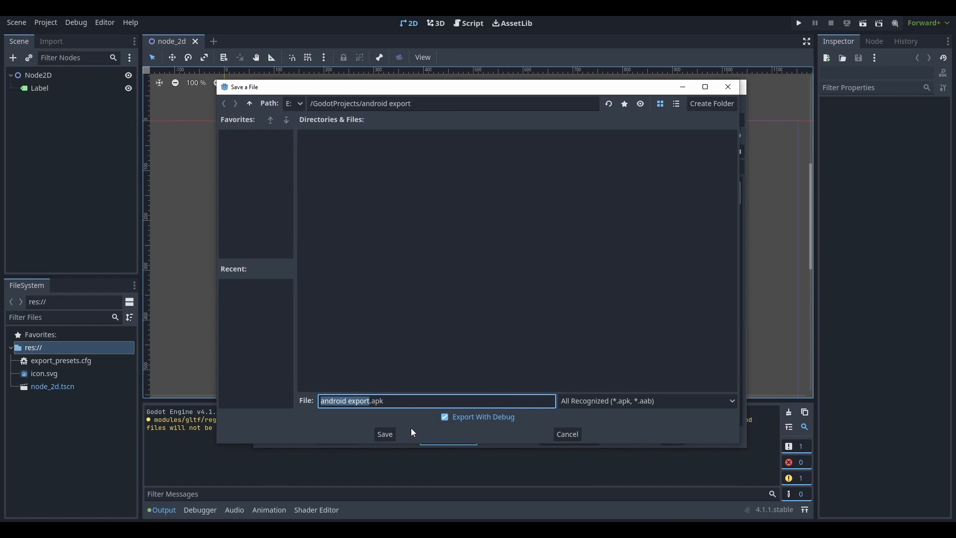
{"action": "mouse_move", "coordinate": [263, 345]}
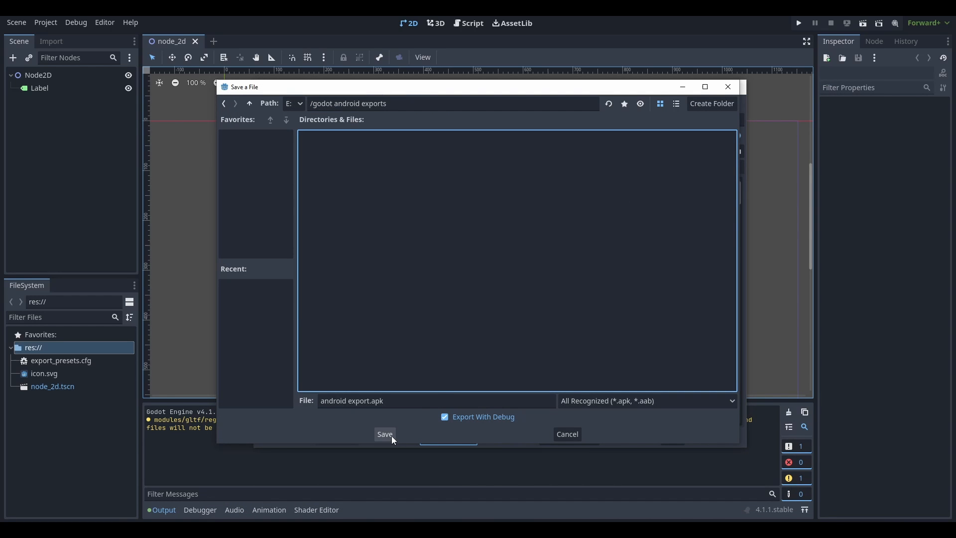
{"action": "left_click", "coordinate": [384, 434]}
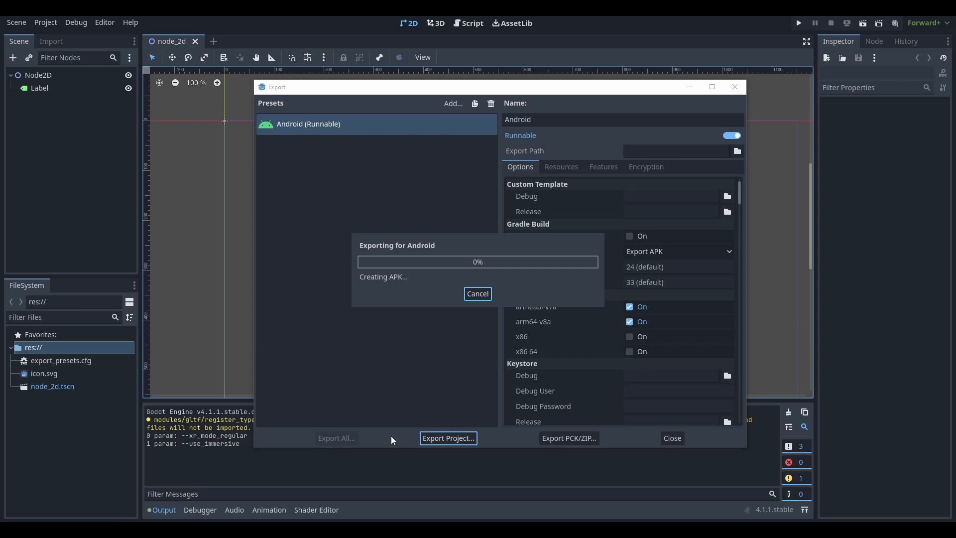
{"action": "mouse_move", "coordinate": [472, 310]}
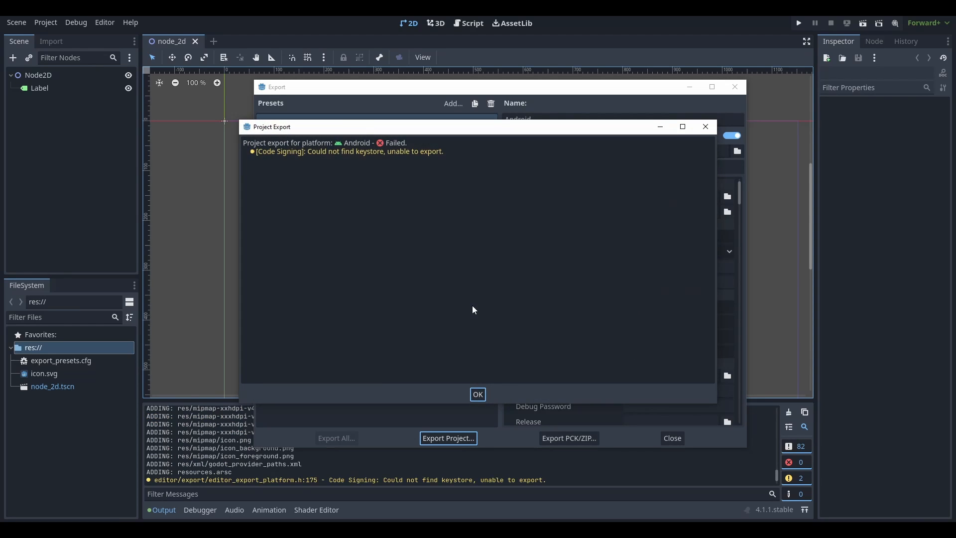
{"action": "mouse_move", "coordinate": [466, 387]}
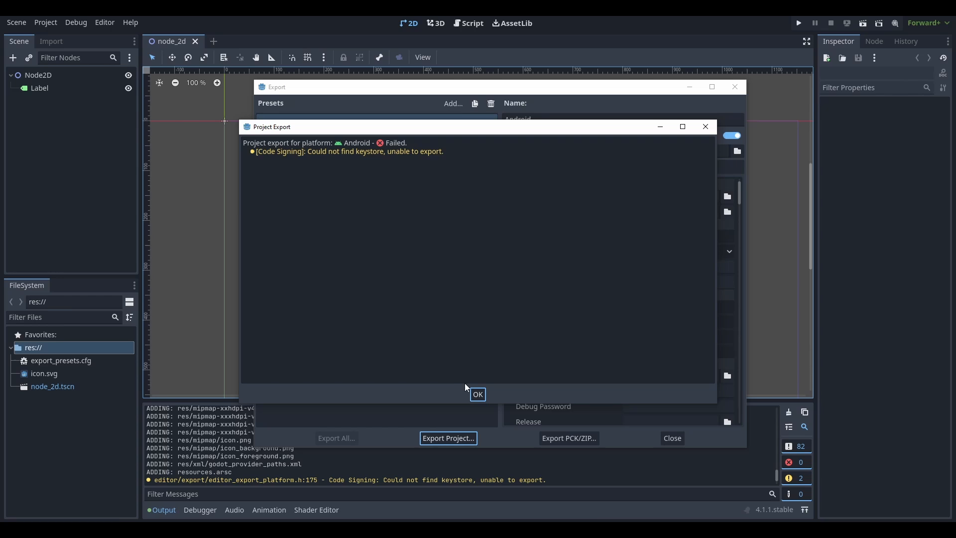
{"action": "left_click", "coordinate": [477, 394]}
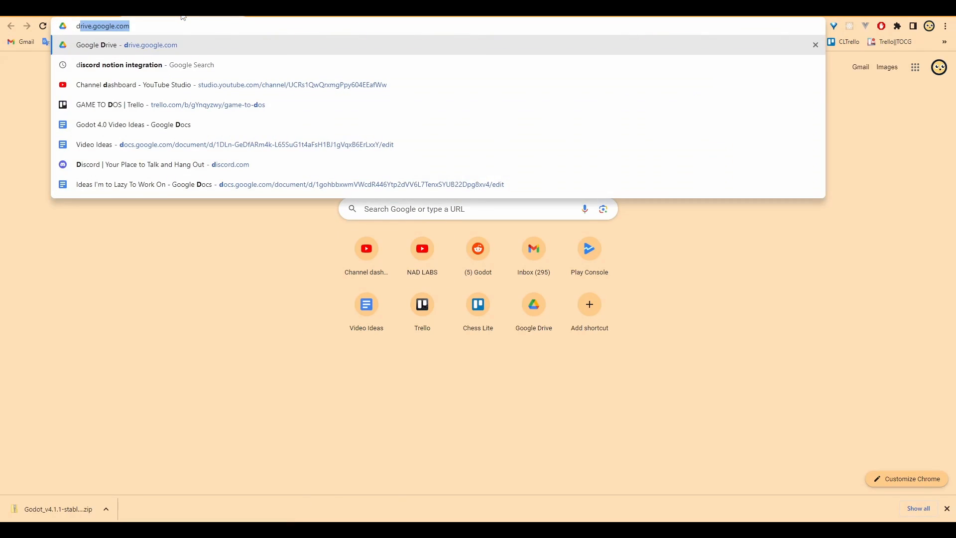
Search 'godot 4 detect android phone connect' and follow the Android docs to OpenJDK 11
{"action": "type", "text": "godot 4 detect android phone connect"}
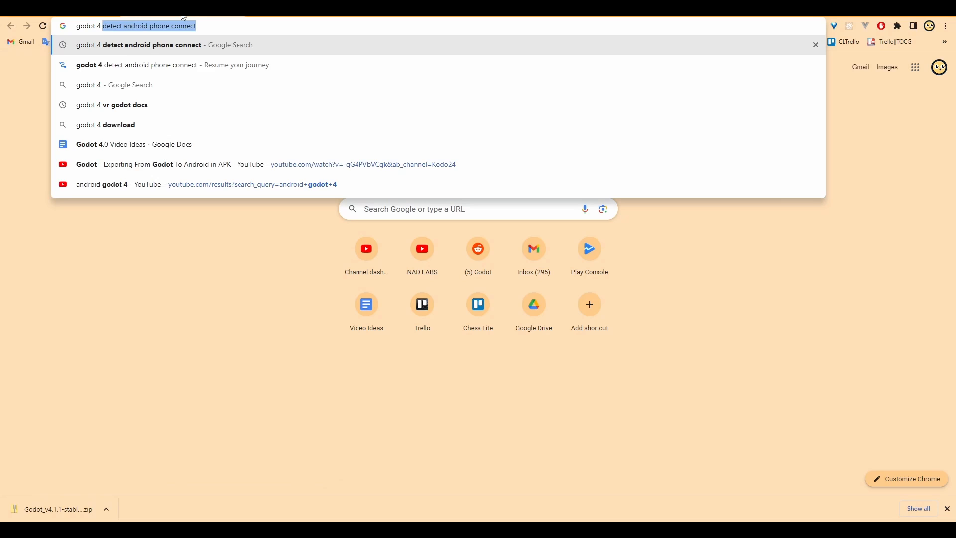
{"action": "key", "text": "Return"}
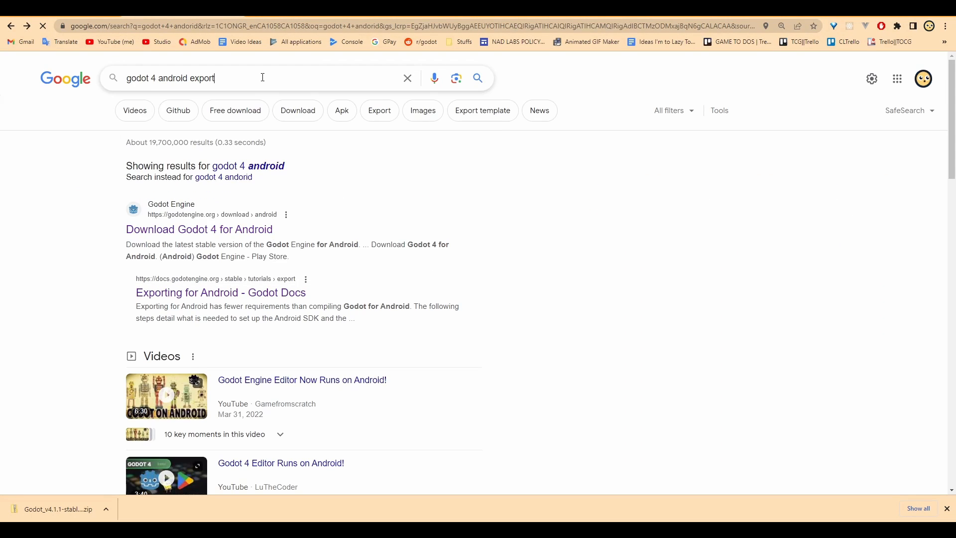
{"action": "left_click", "coordinate": [220, 292]}
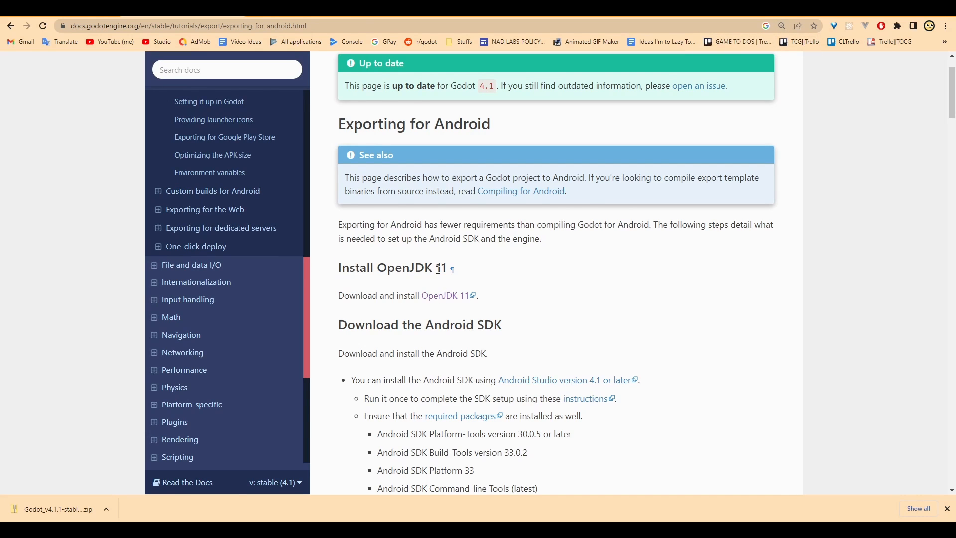
{"action": "left_click", "coordinate": [443, 295]}
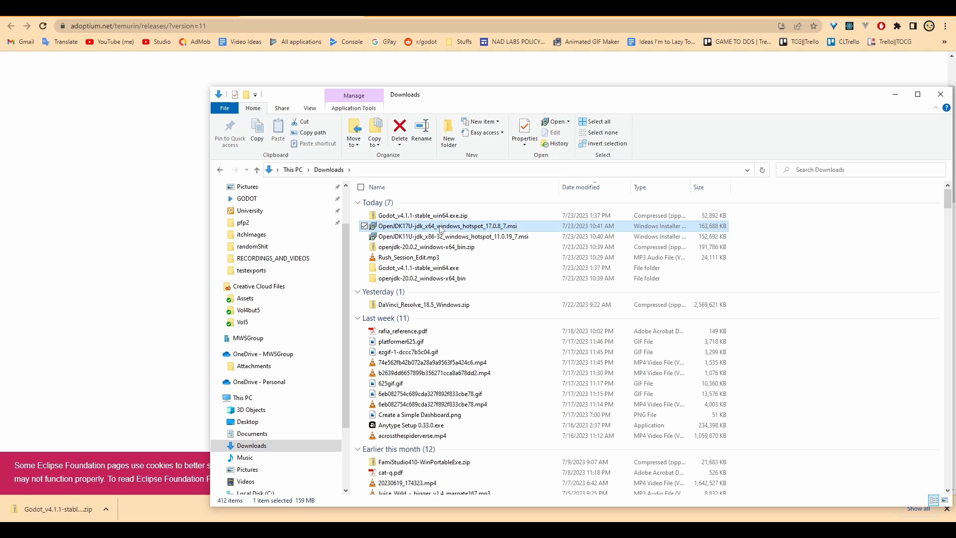
{"action": "mouse_move", "coordinate": [447, 226]}
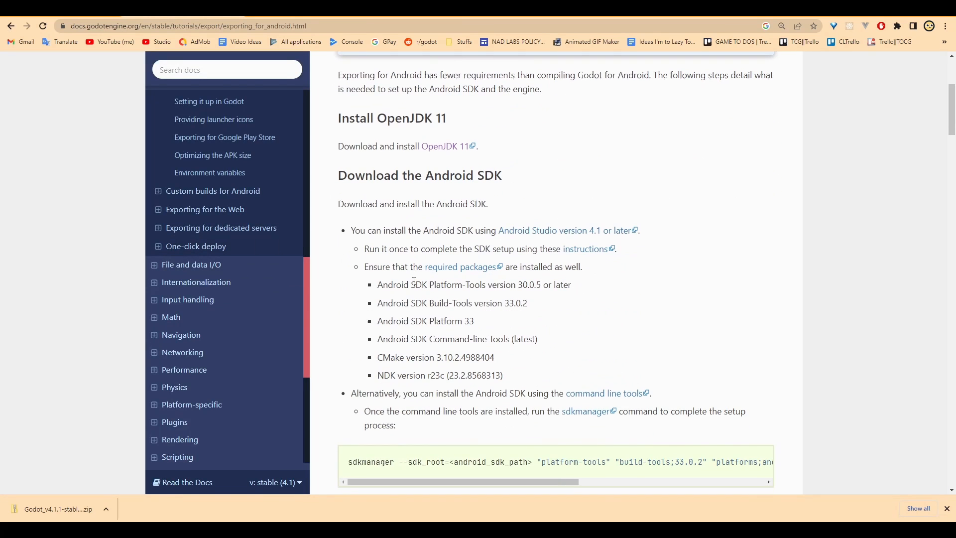
{"action": "mouse_move", "coordinate": [517, 243]}
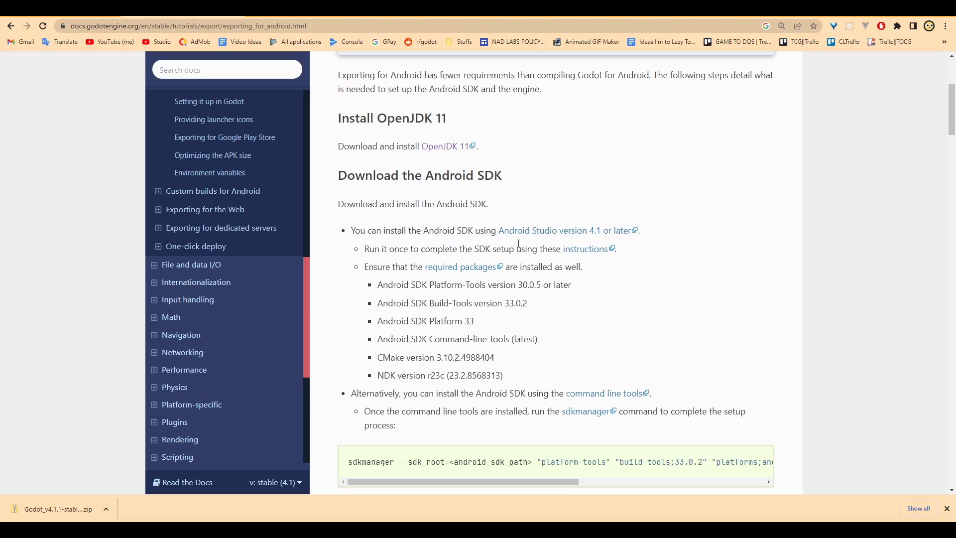
Bring the Download the Android SDK section and its required package list into view
{"action": "left_click", "coordinate": [557, 230]}
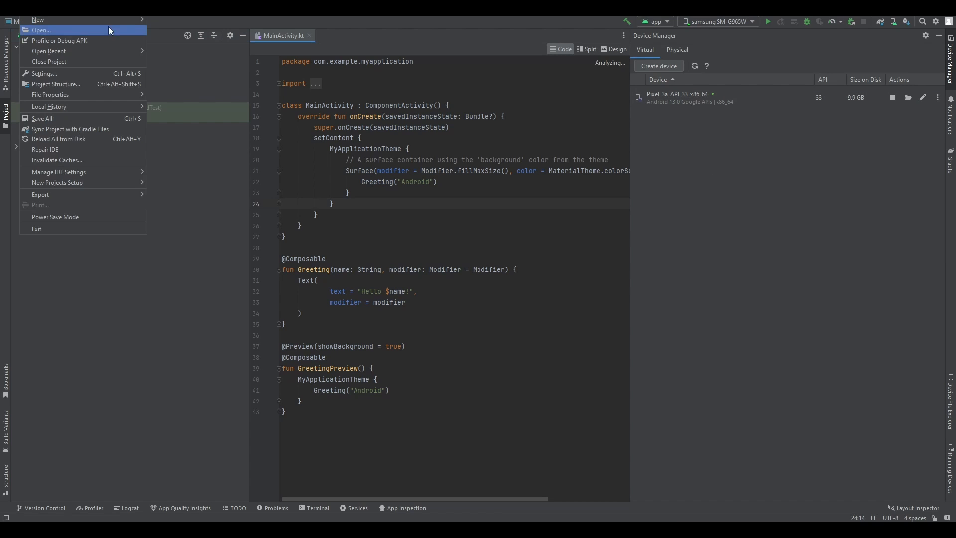
Create a No Activity Android Studio project named My Application
{"action": "left_click", "coordinate": [38, 19]}
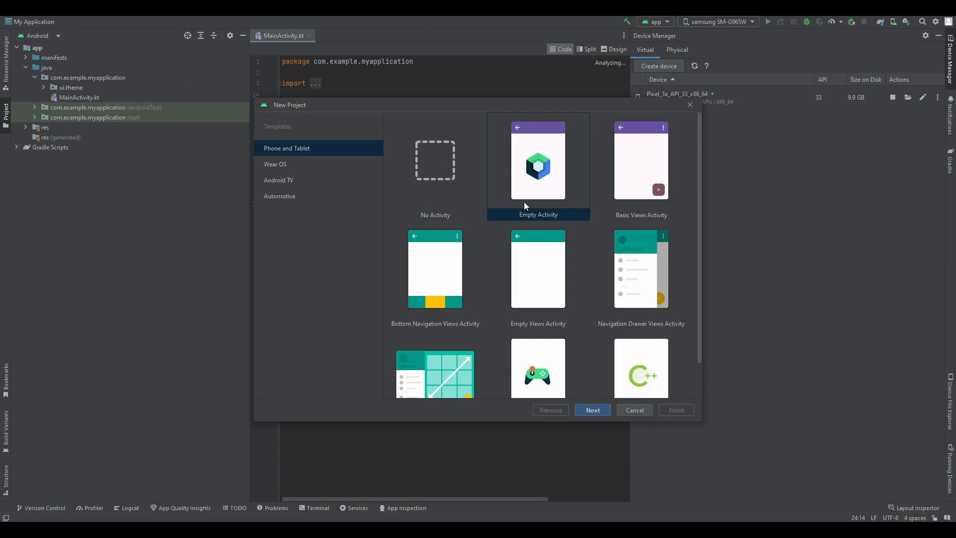
{"action": "left_click", "coordinate": [435, 160]}
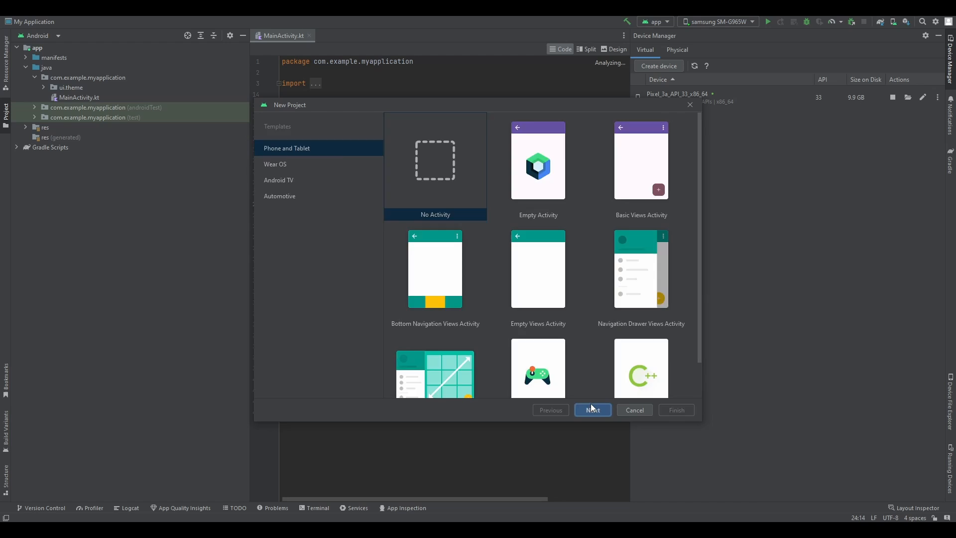
{"action": "left_click", "coordinate": [591, 410]}
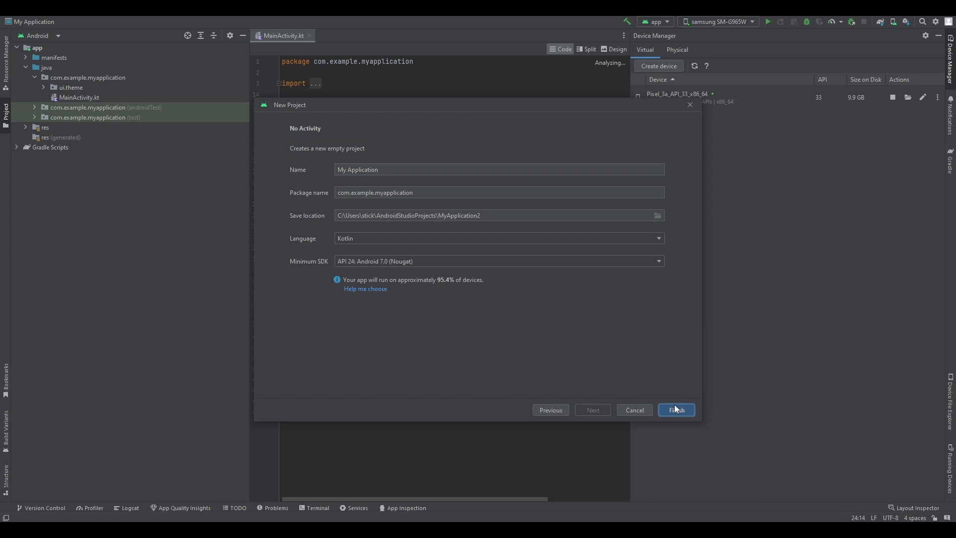
{"action": "left_click", "coordinate": [676, 409]}
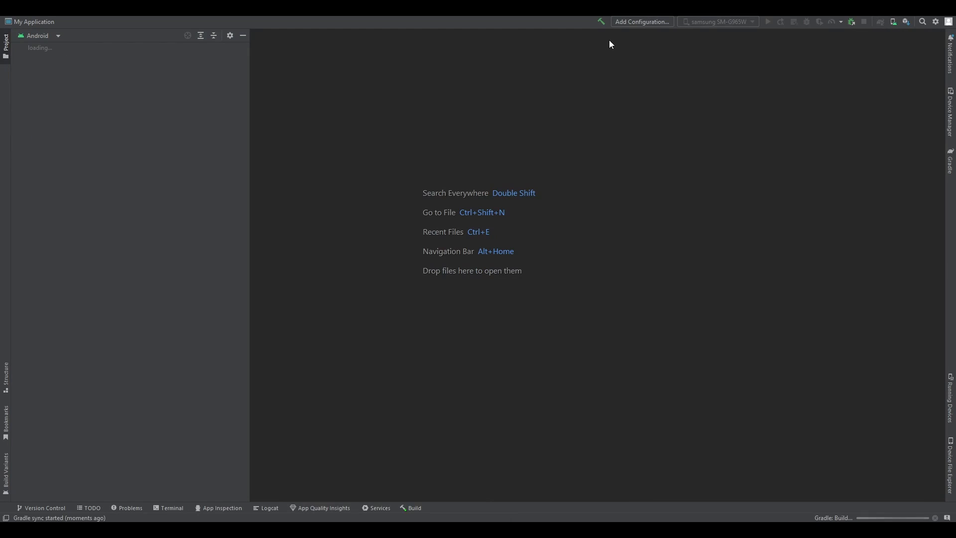
{"action": "mouse_move", "coordinate": [904, 21]}
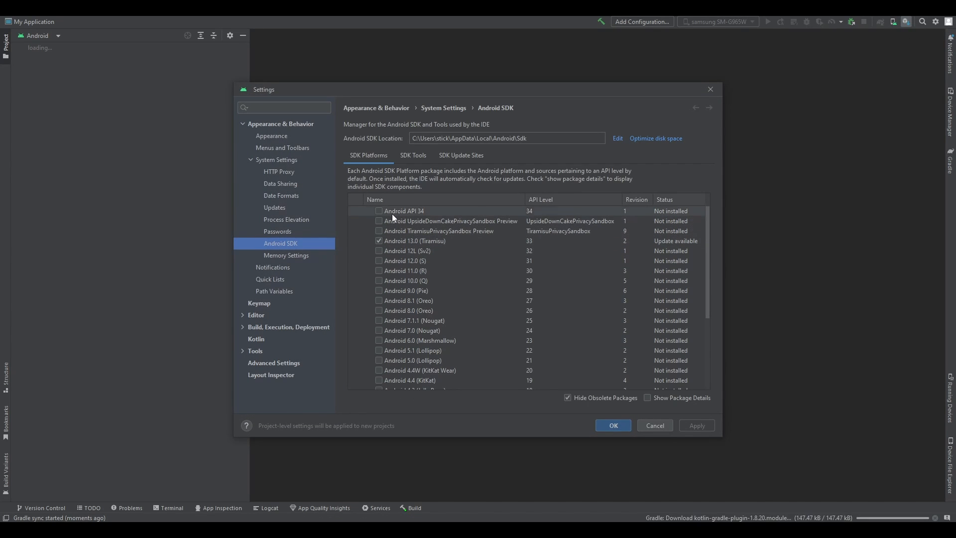
Mark Android API 34 for installation under SDK Platforms and apply
{"action": "left_click", "coordinate": [378, 210]}
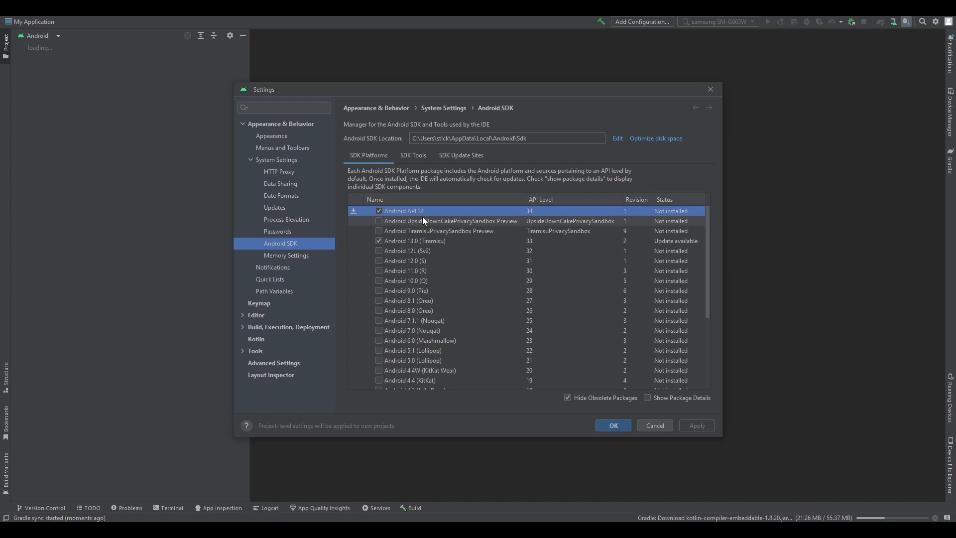
{"action": "left_click", "coordinate": [378, 211]}
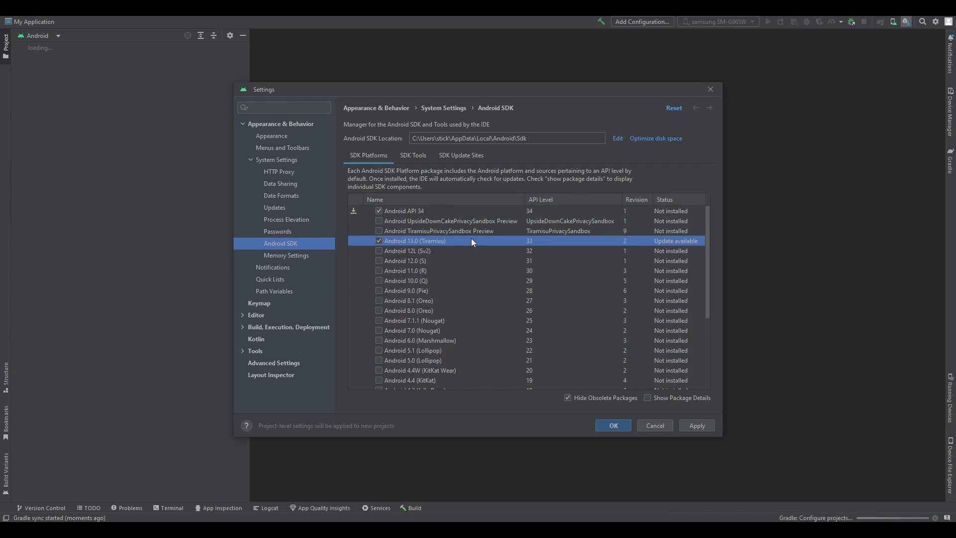
{"action": "mouse_move", "coordinate": [651, 244]}
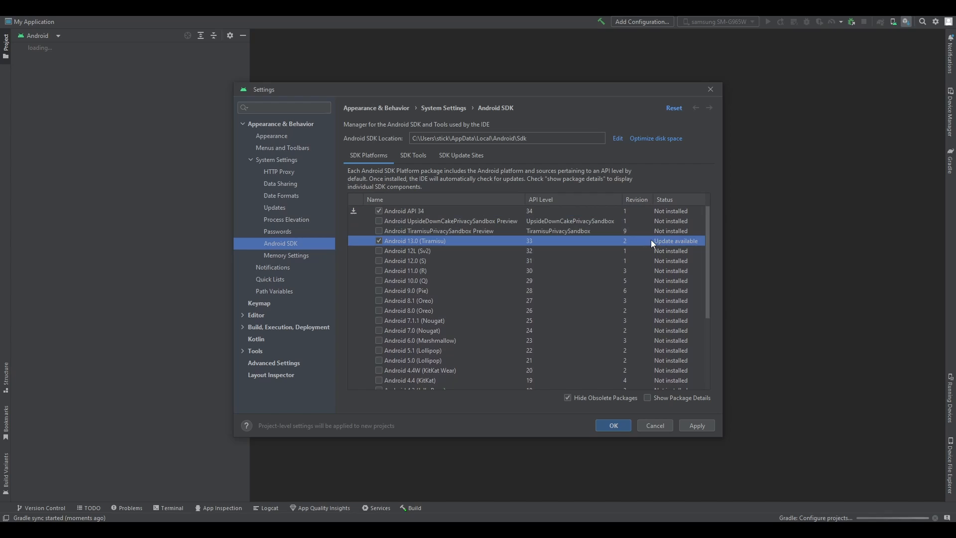
{"action": "left_click", "coordinate": [403, 210]}
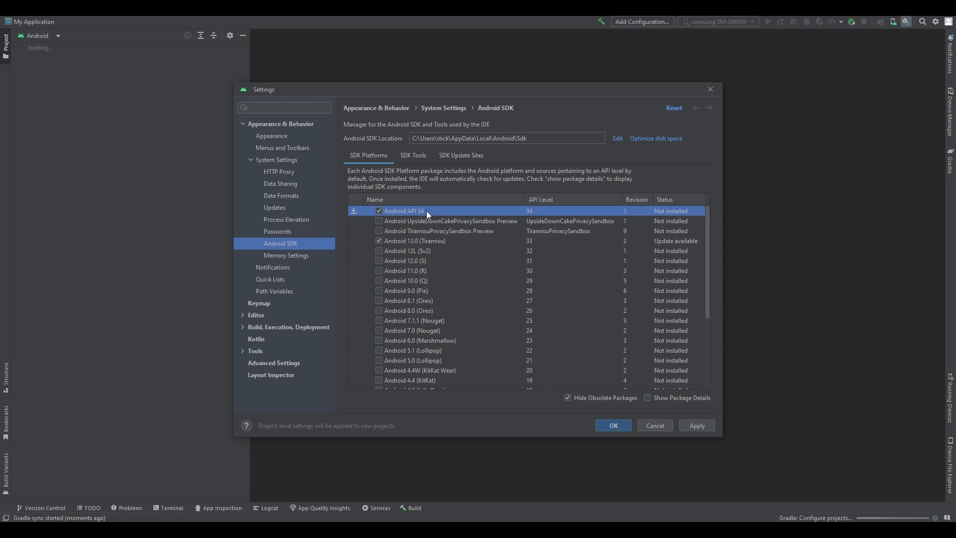
{"action": "mouse_move", "coordinate": [600, 216]}
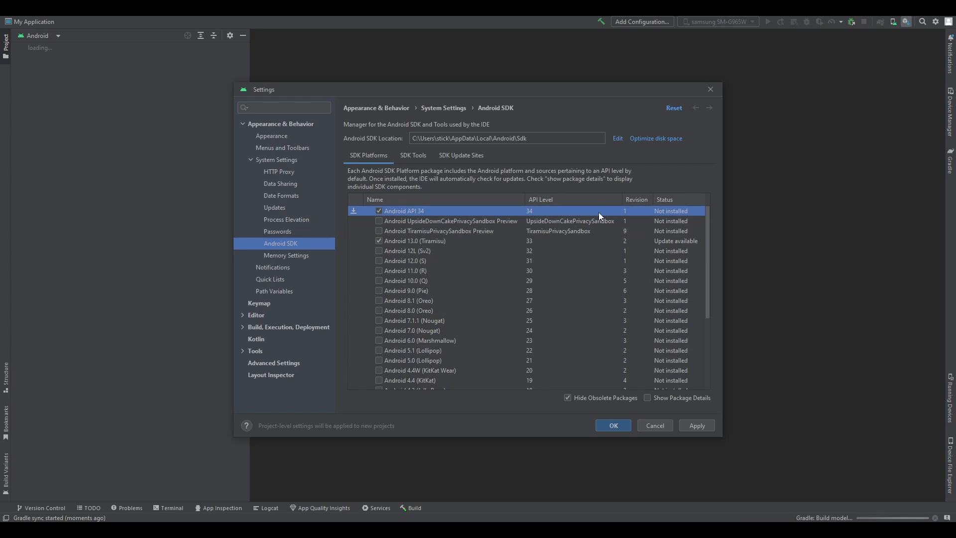
{"action": "mouse_move", "coordinate": [437, 250]}
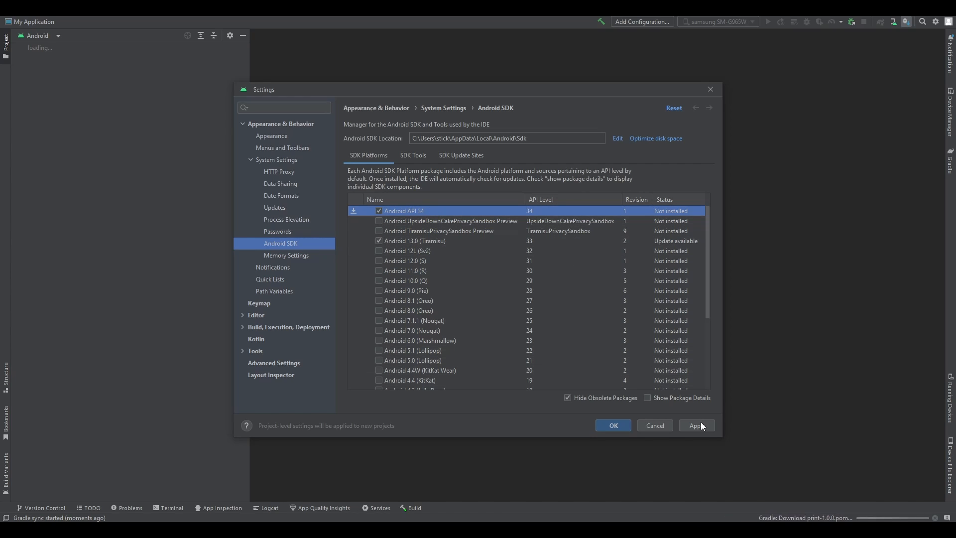
{"action": "left_click", "coordinate": [695, 424]}
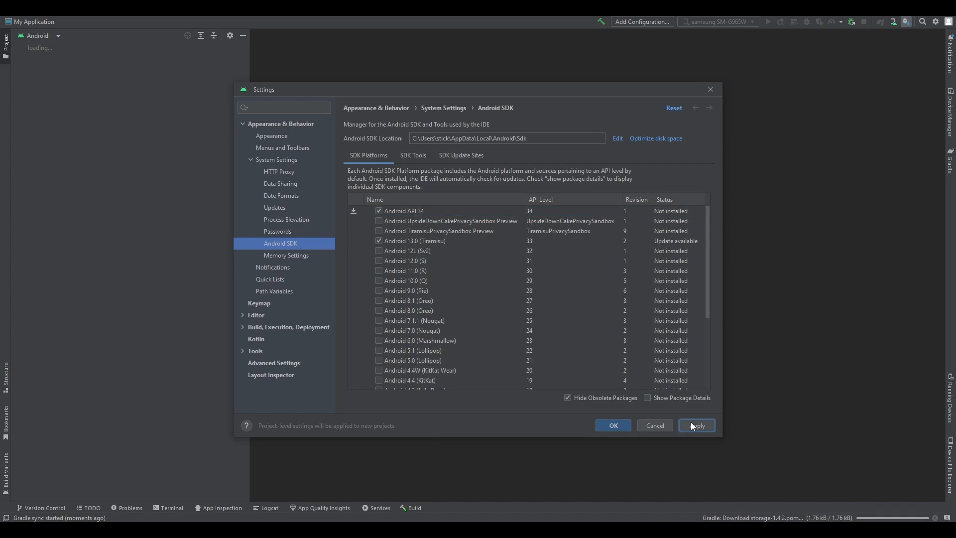
{"action": "left_click", "coordinate": [695, 424]}
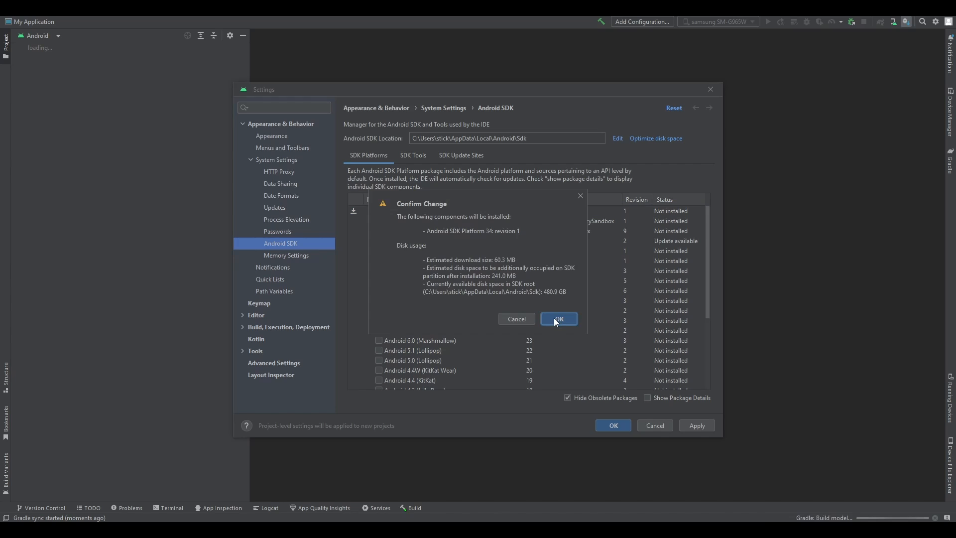
Confirm installing Android SDK Platform 34
{"action": "left_click", "coordinate": [556, 318]}
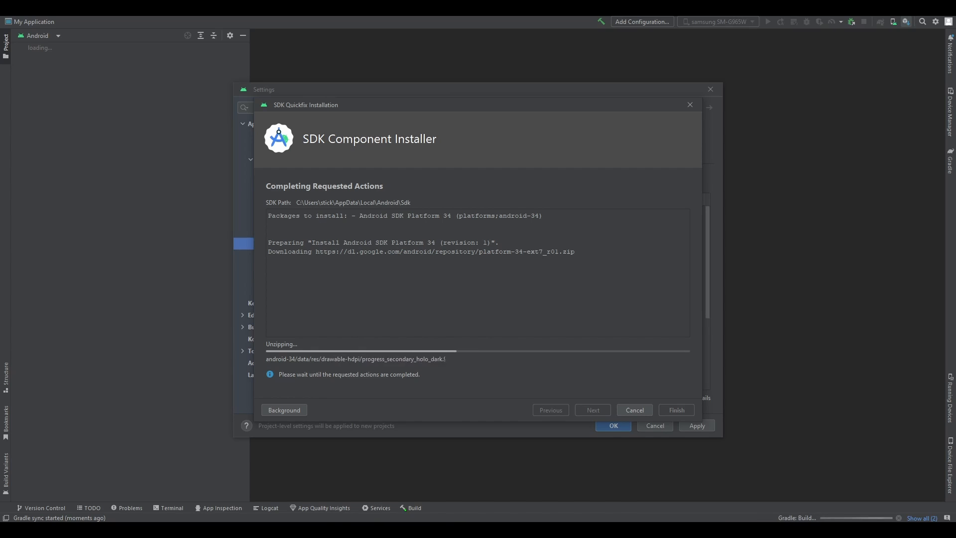
{"action": "mouse_move", "coordinate": [427, 249]}
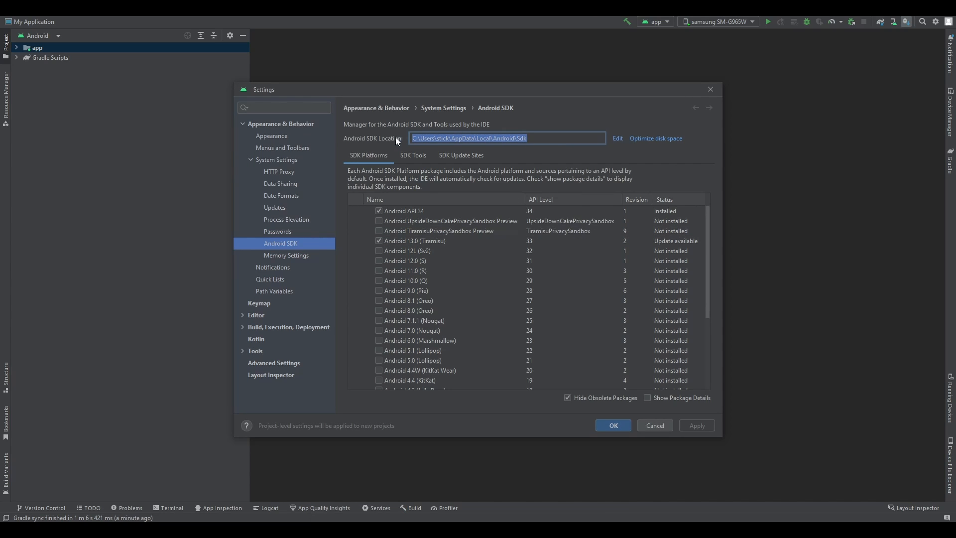
{"action": "mouse_move", "coordinate": [452, 139]}
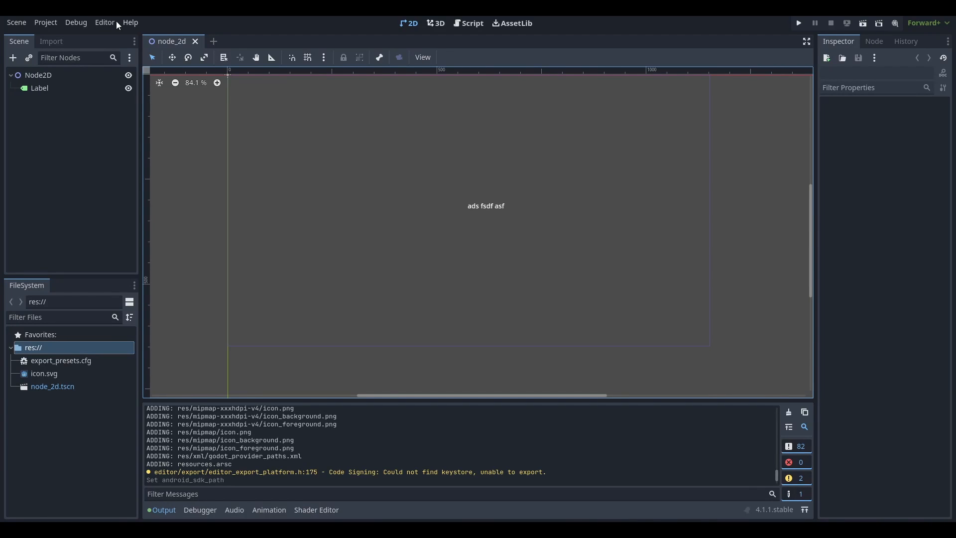
Set the Android SDK Path in Godot's Editor Settings
{"action": "left_click", "coordinate": [103, 22]}
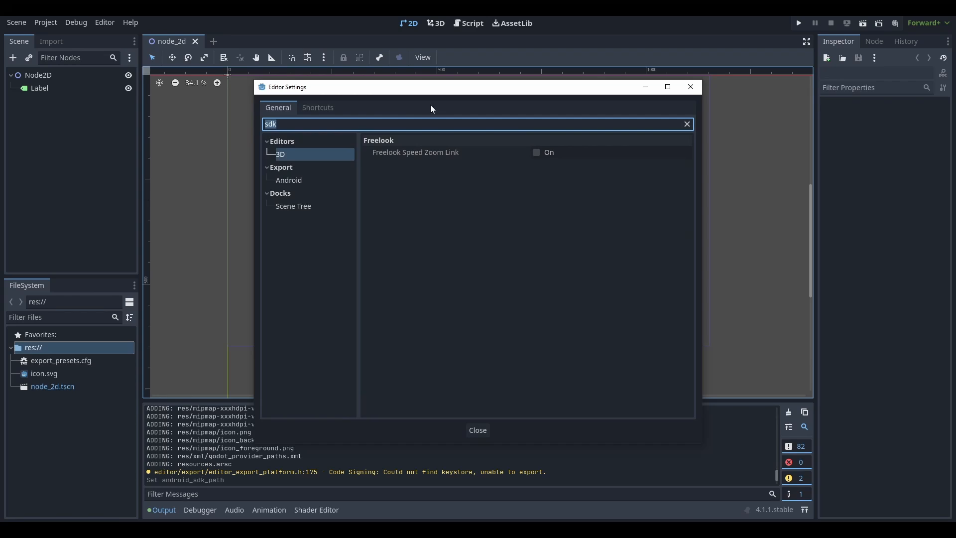
{"action": "left_click", "coordinate": [288, 180]}
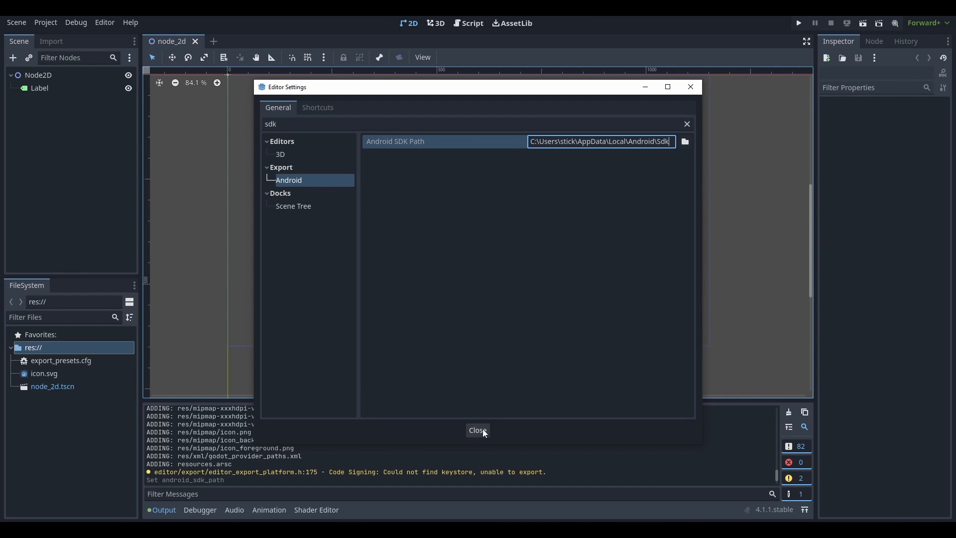
{"action": "left_click", "coordinate": [45, 22]}
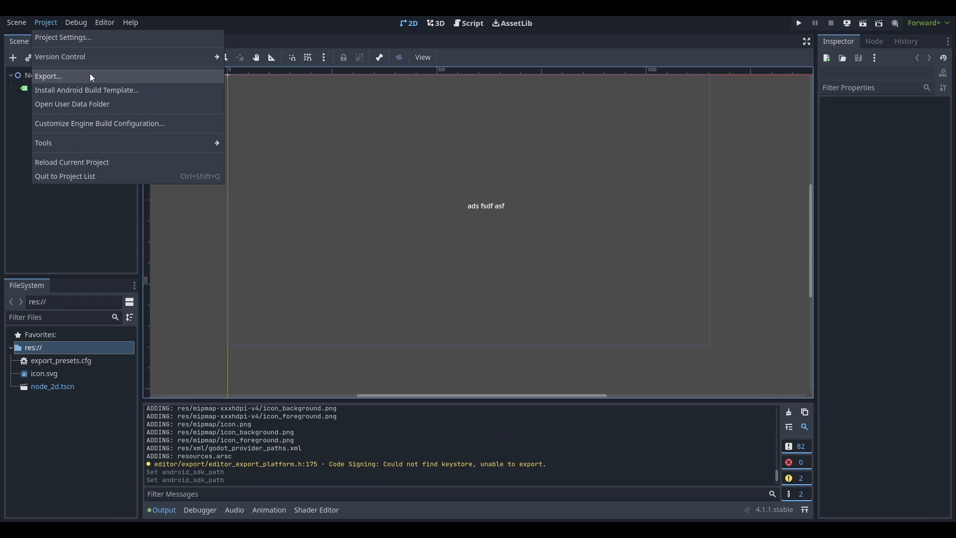
Reopen the Export window to confirm the Android preset's SDK-path error is gone
{"action": "left_click", "coordinate": [48, 76]}
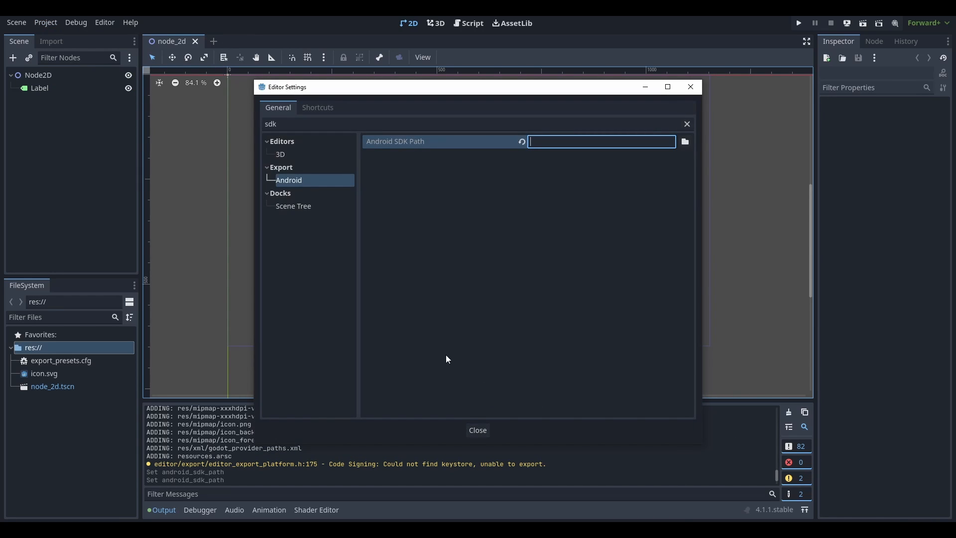
{"action": "left_click", "coordinate": [478, 429]}
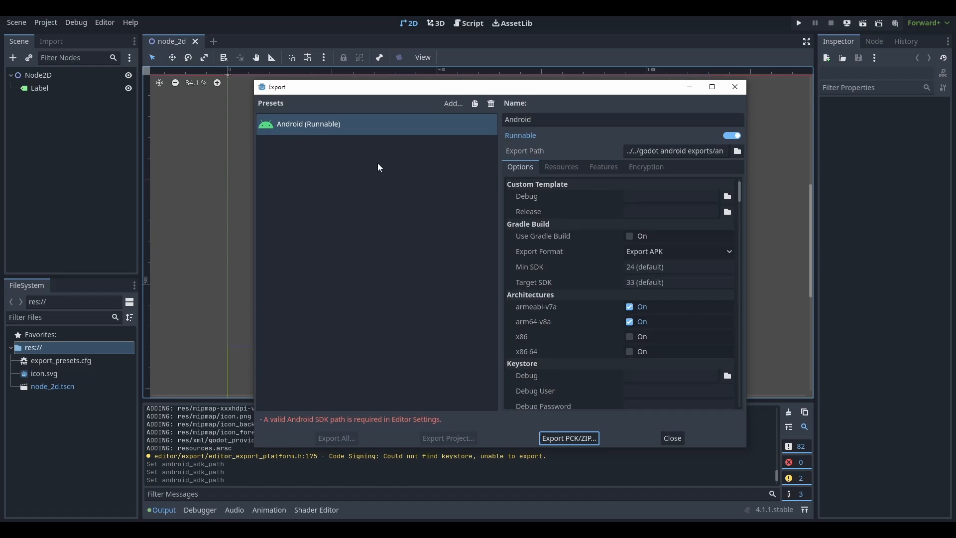
{"action": "left_click", "coordinate": [670, 438]}
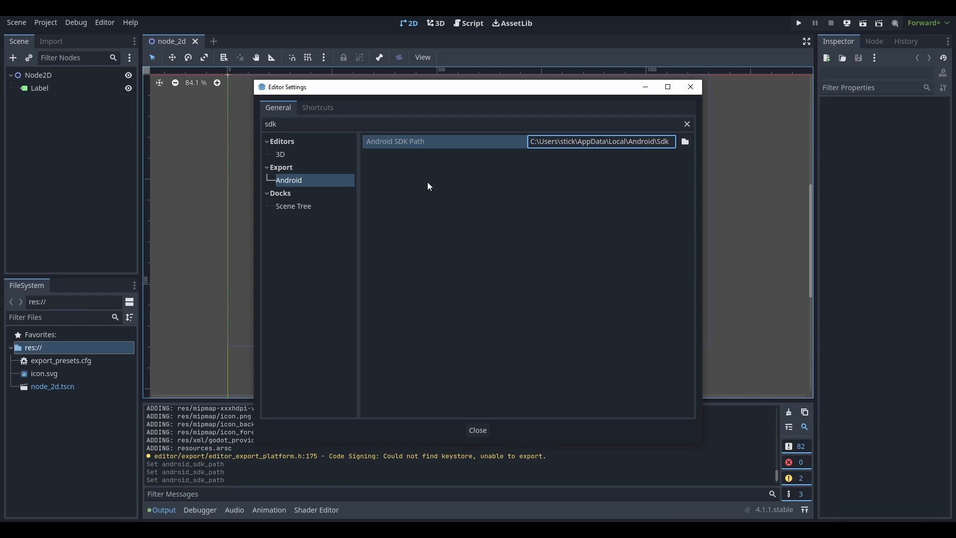
{"action": "left_click", "coordinate": [477, 430]}
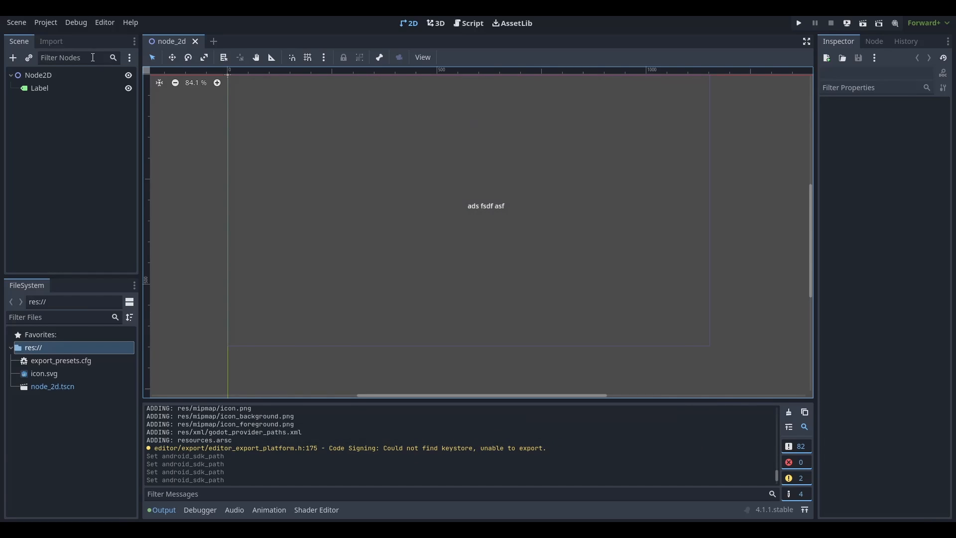
{"action": "left_click", "coordinate": [45, 22]}
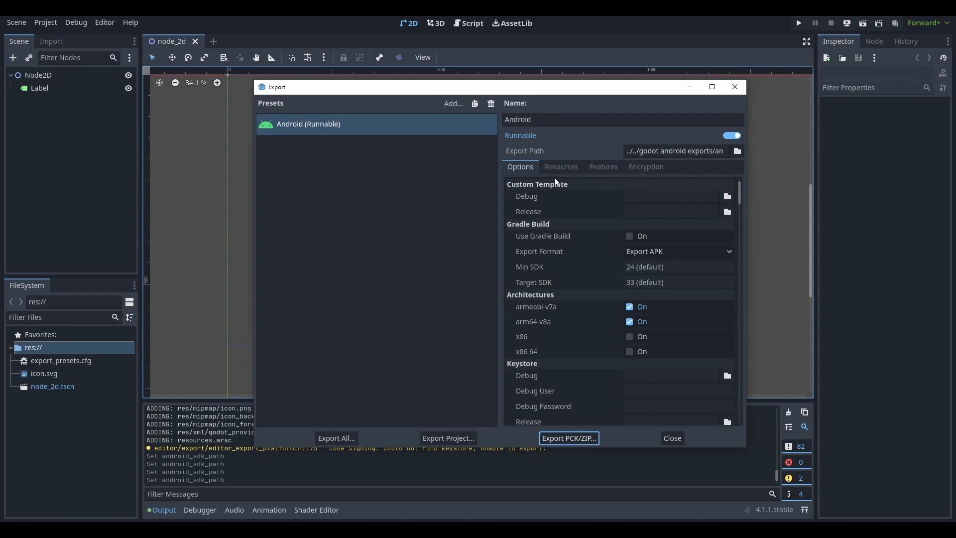
{"action": "mouse_move", "coordinate": [556, 182]}
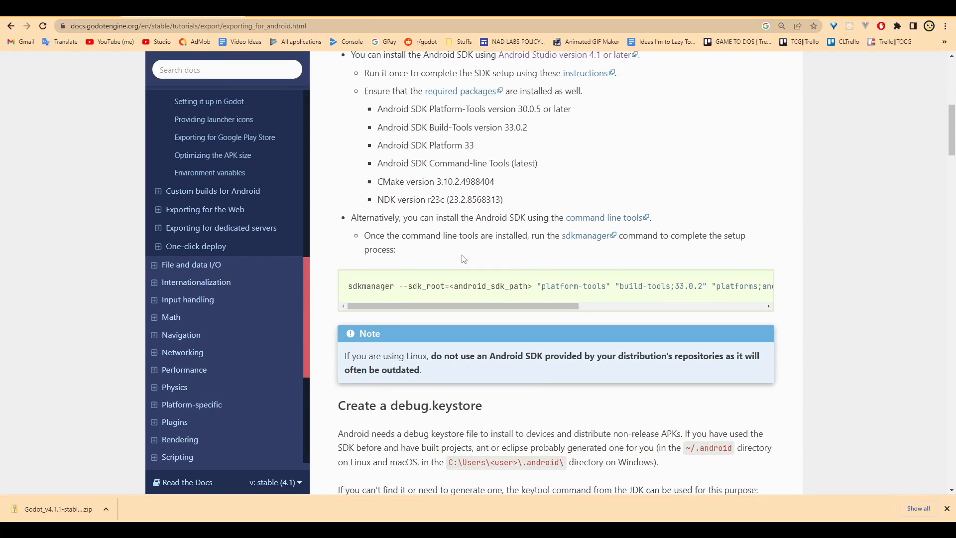
Scroll to 'Create a debug.keystore' and copy its keytool command
{"action": "scroll", "scroll_direction": "down", "scroll_amount": 3}
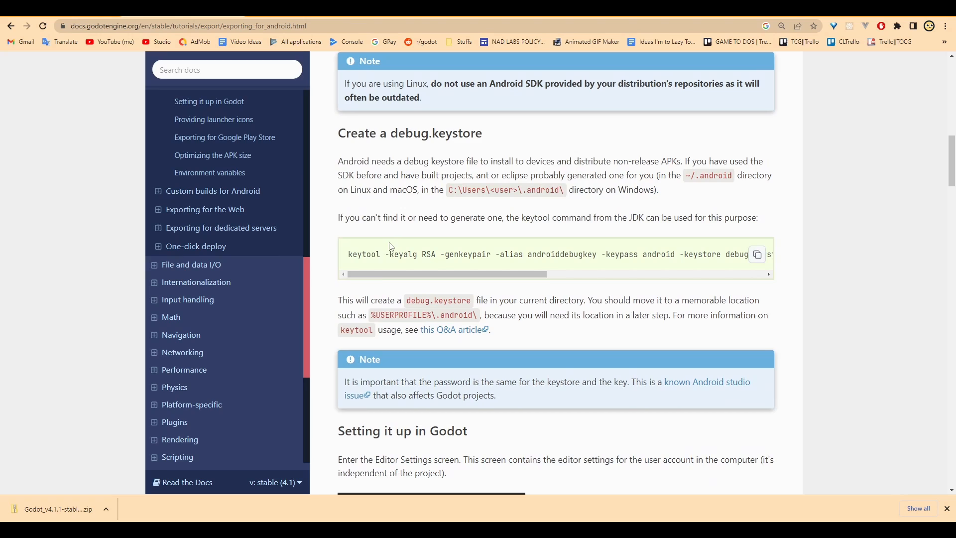
{"action": "mouse_move", "coordinate": [758, 255]}
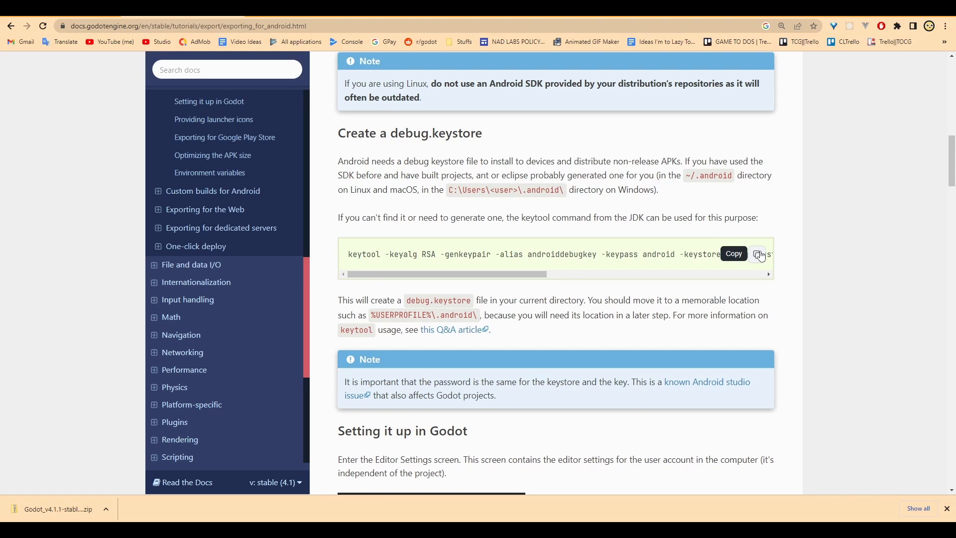
{"action": "left_click", "coordinate": [756, 255]}
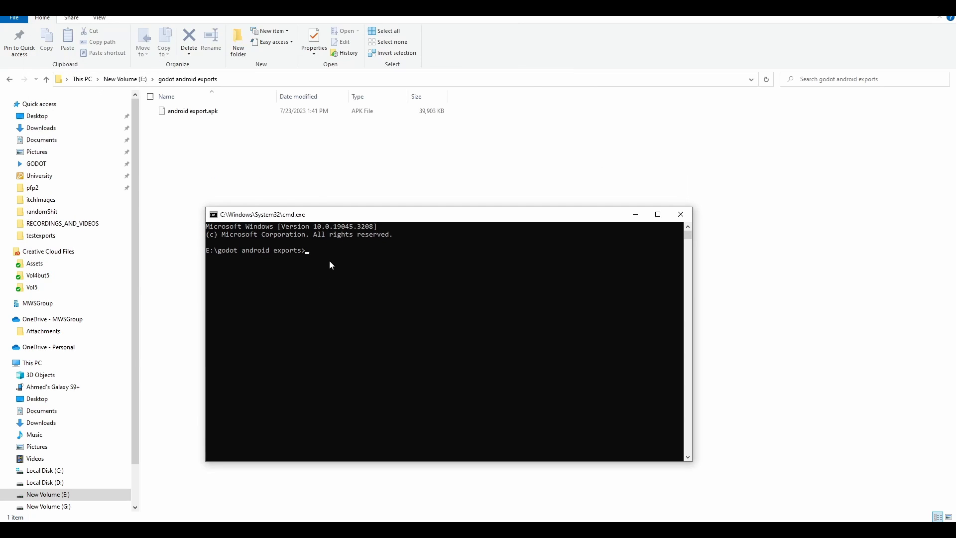
Paste and run the keytool command that generates debug.keystore in E:\godot android exports
{"action": "type", "text": "keytool -keyalg RSA -genkeypair -alias androiddebugkey -keypass android -keystore debug.keystore -storepass android -dname \"CN=Android Debug,O=Android,C=US\" -validity 9999 -deststoretype pkcs12"}
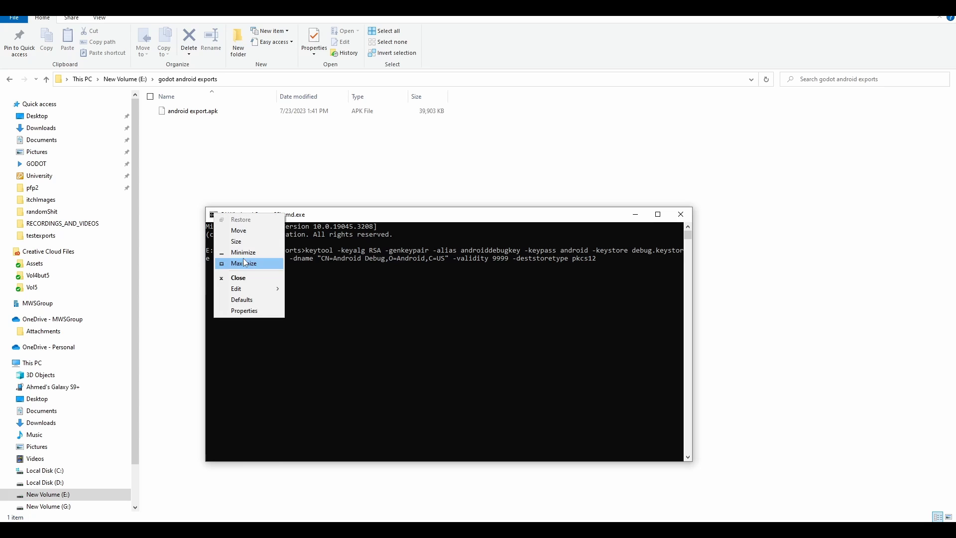
{"action": "left_click", "coordinate": [235, 288]}
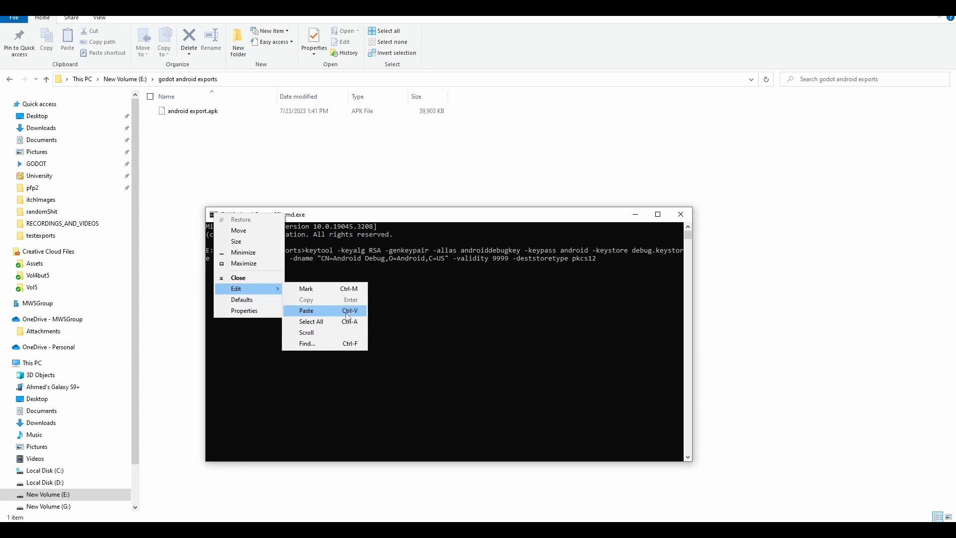
{"action": "left_click", "coordinate": [306, 310]}
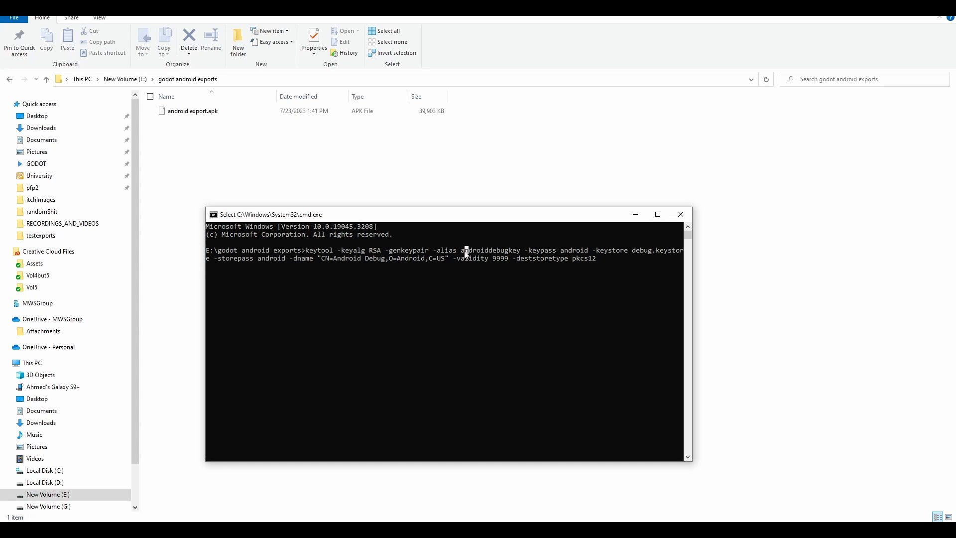
{"action": "double_click", "coordinate": [575, 250]}
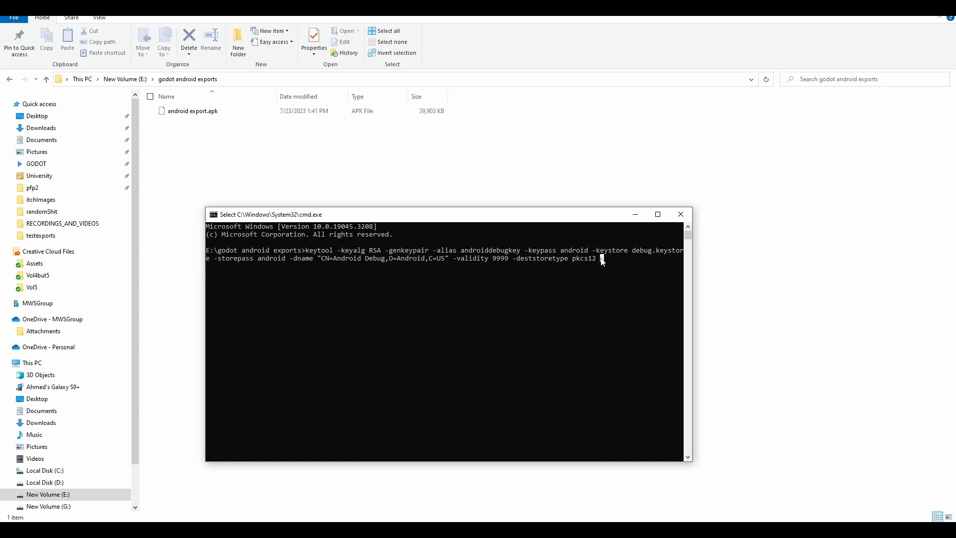
{"action": "mouse_move", "coordinate": [620, 270]}
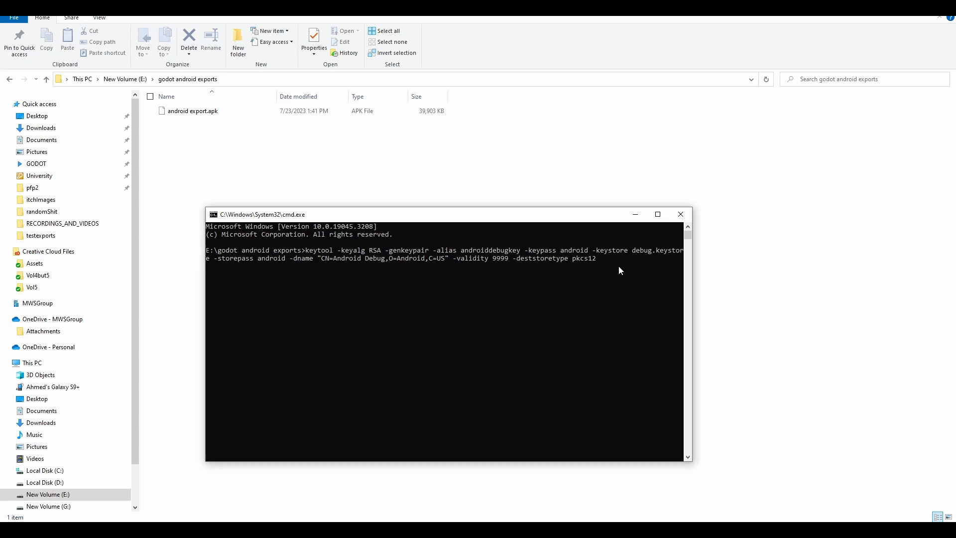
{"action": "key", "text": "Return"}
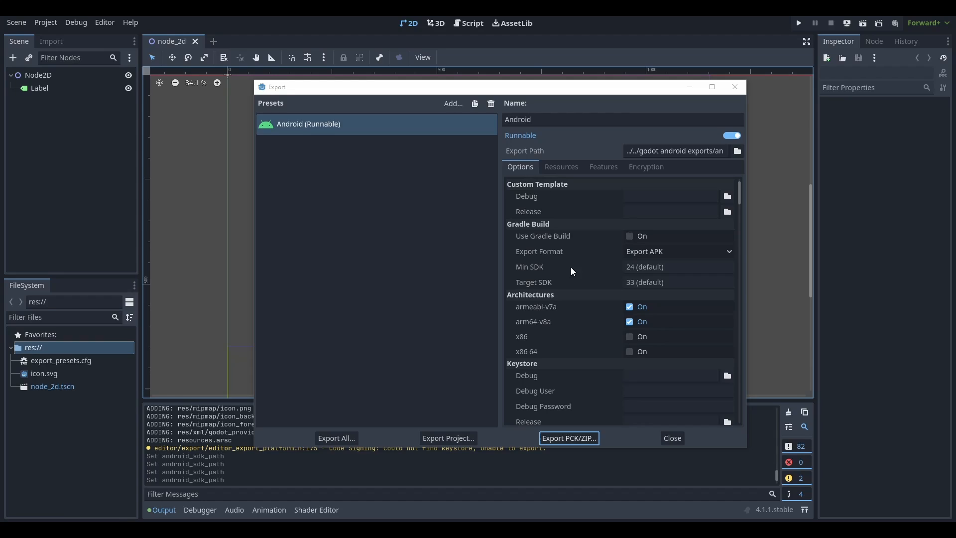
Scroll the Android preset options down to the Keystore section
{"action": "scroll", "scroll_direction": "down", "scroll_amount": 3}
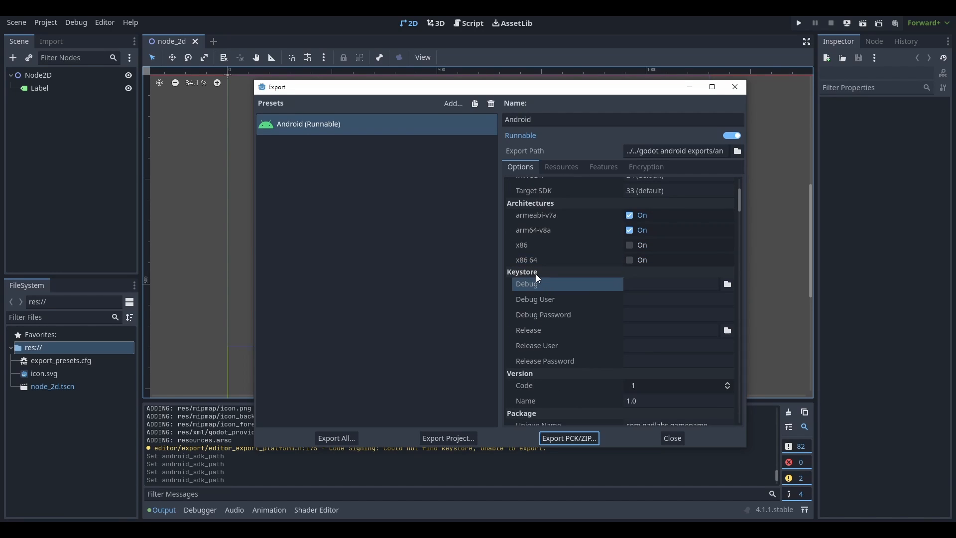
{"action": "mouse_move", "coordinate": [583, 282]}
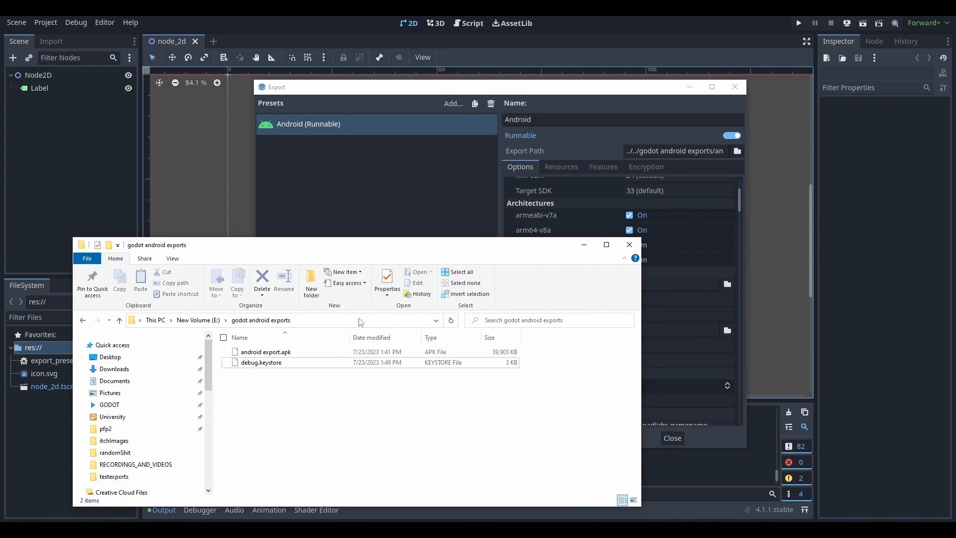
{"action": "mouse_move", "coordinate": [344, 322]}
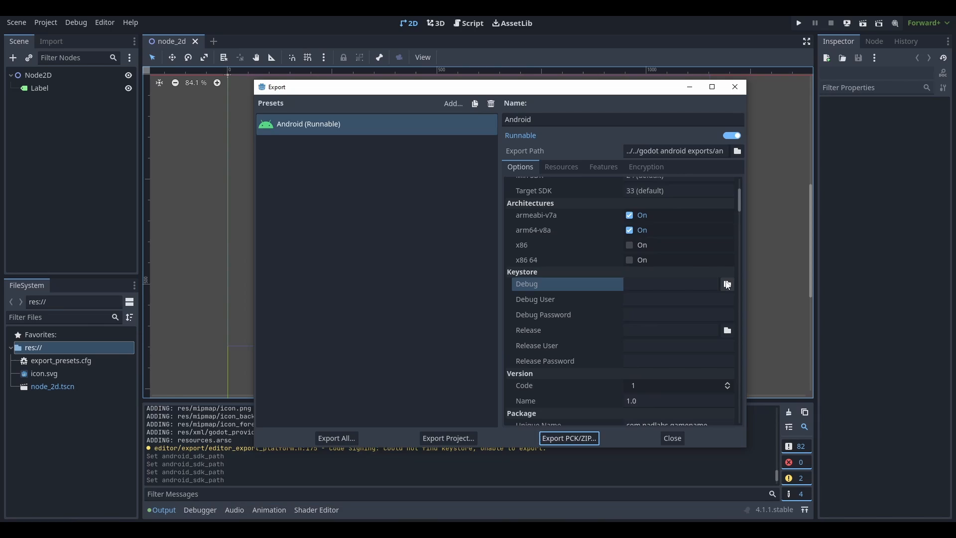
{"action": "left_click", "coordinate": [726, 284]}
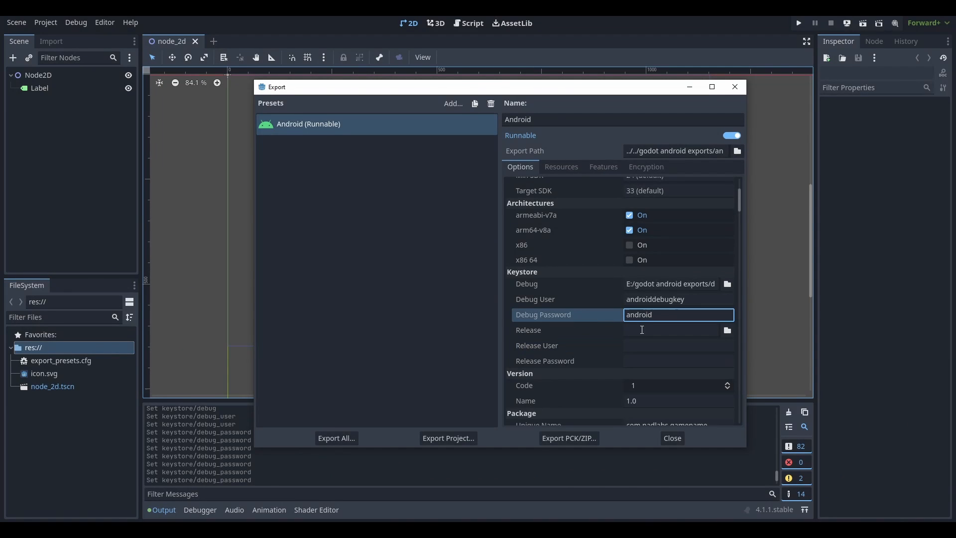
{"action": "scroll", "scroll_direction": "down", "scroll_amount": 3}
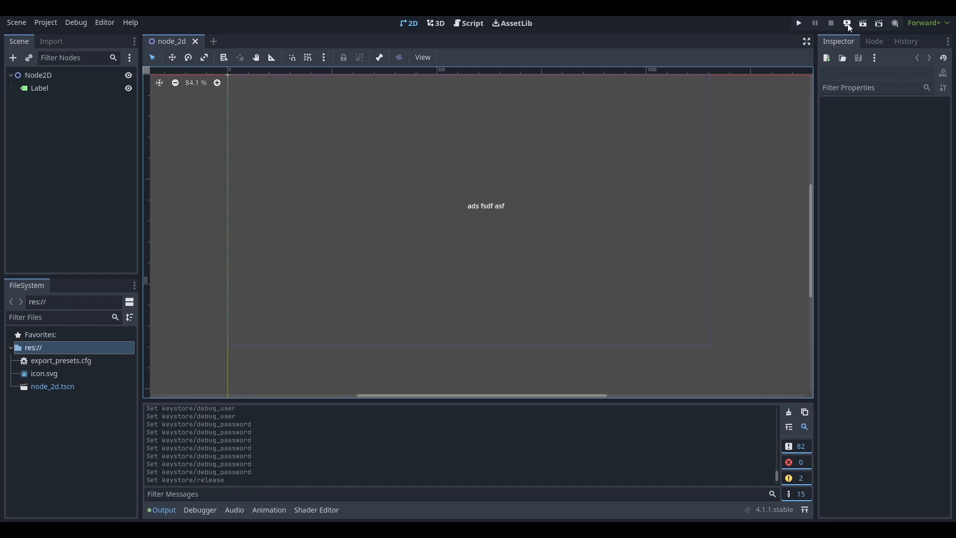
{"action": "left_click", "coordinate": [847, 23]}
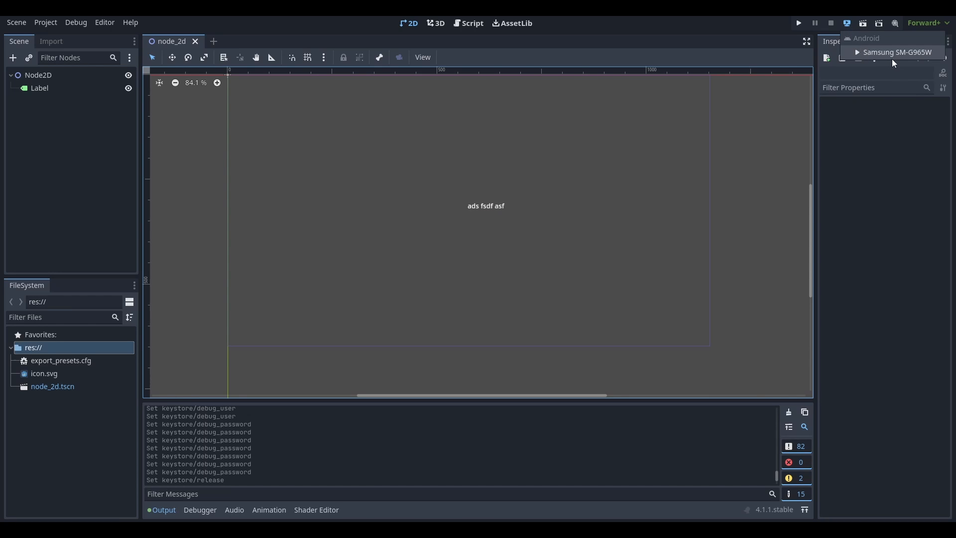